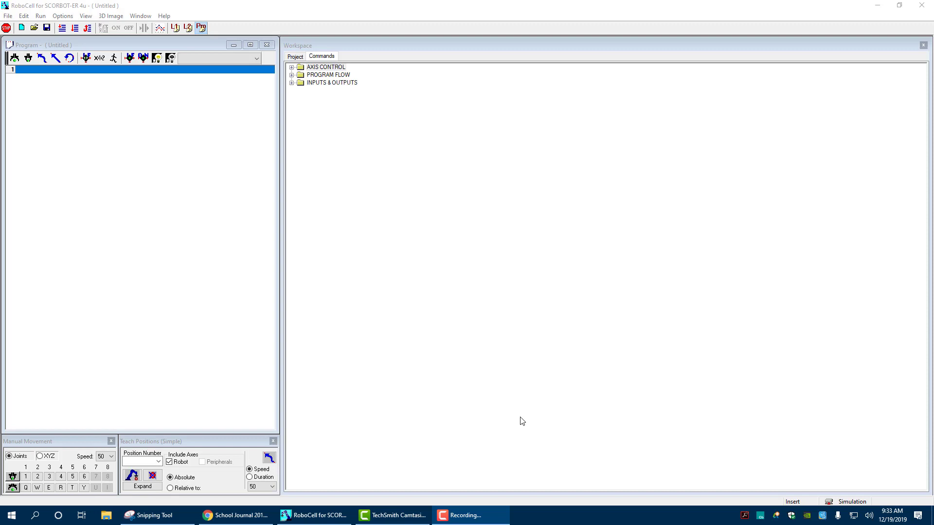
{"action": "mouse_move", "coordinate": [397, 284]}
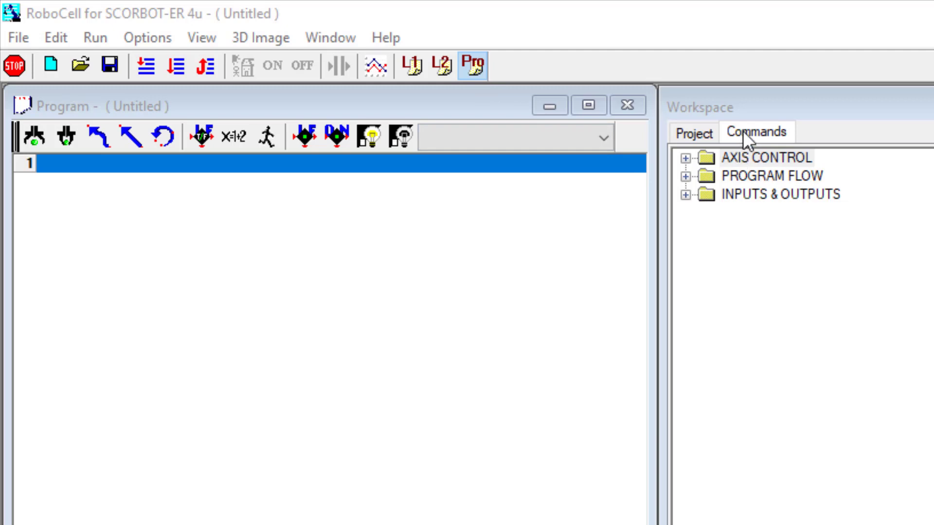
Browse the command library: Axis Control, Program Flow, then Inputs & Outputs groups
{"action": "left_click", "coordinate": [687, 157]}
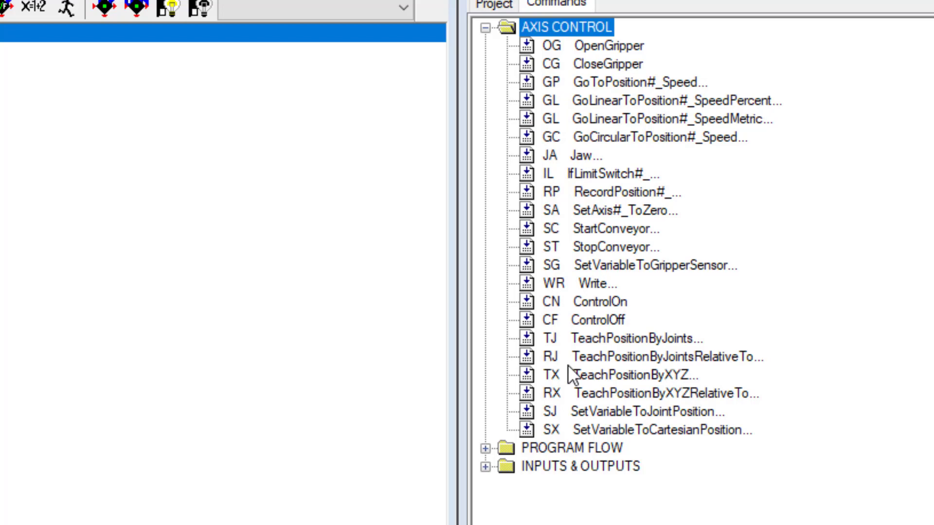
{"action": "mouse_move", "coordinate": [600, 384]}
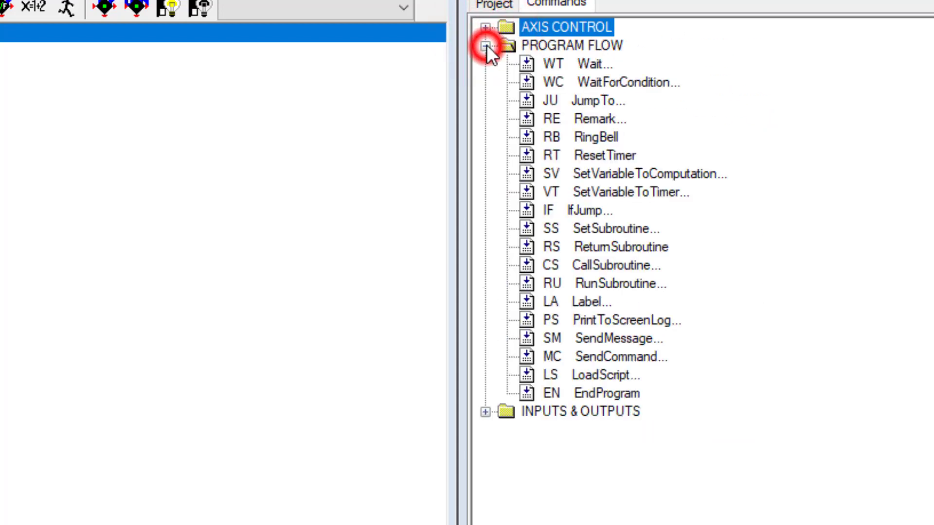
{"action": "left_click", "coordinate": [487, 45]}
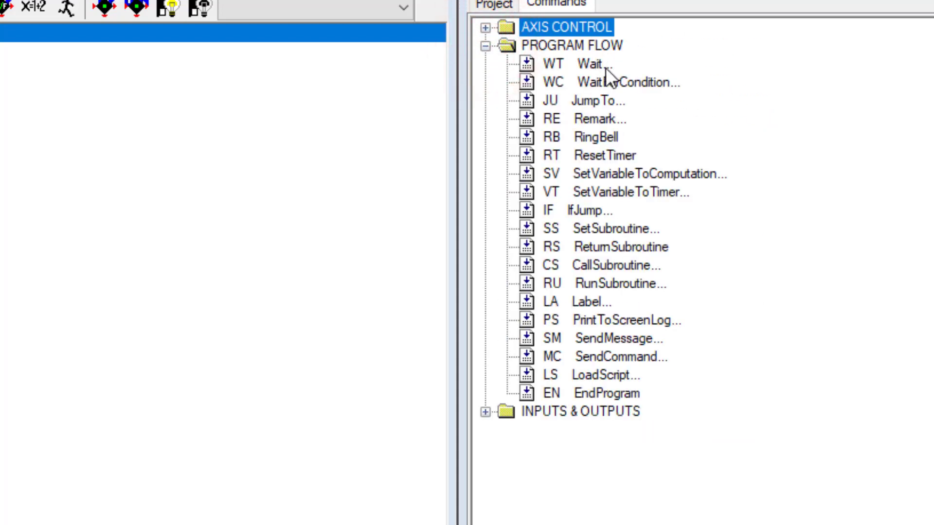
{"action": "mouse_move", "coordinate": [618, 131]}
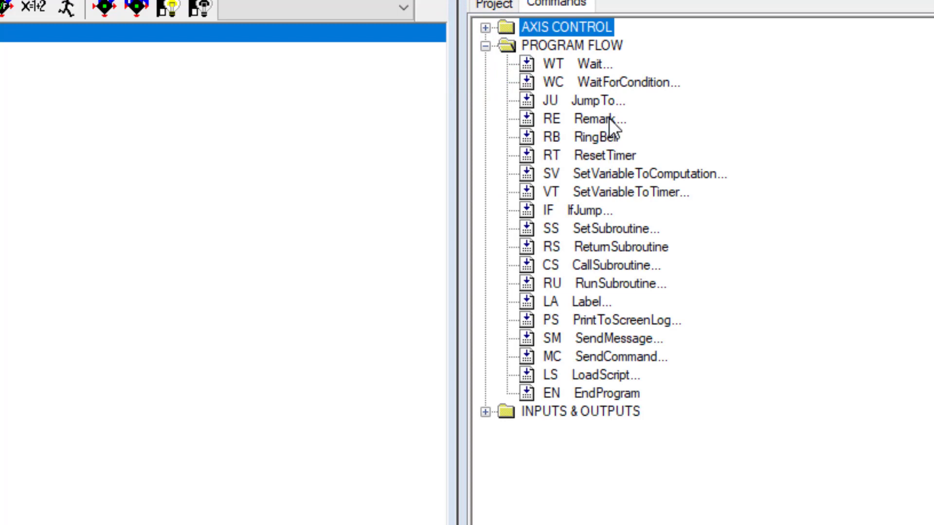
{"action": "mouse_move", "coordinate": [597, 226]}
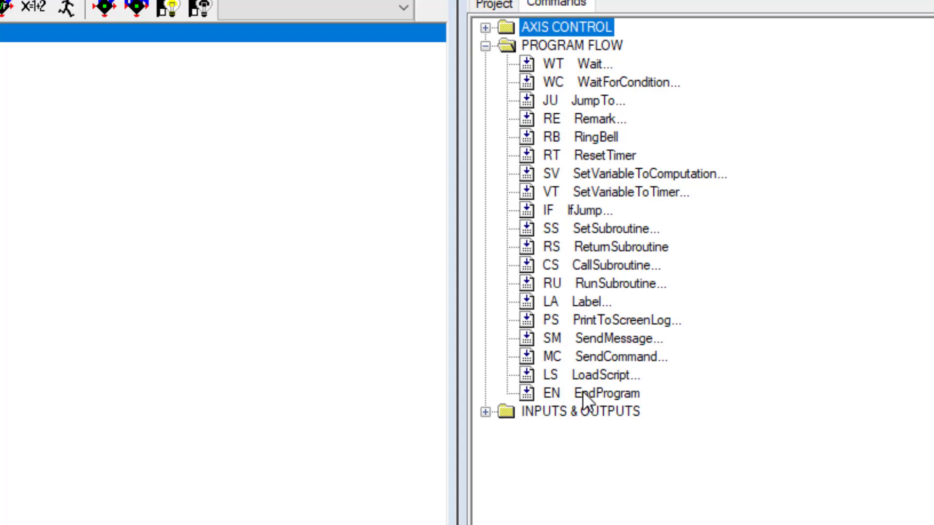
{"action": "mouse_move", "coordinate": [605, 328]}
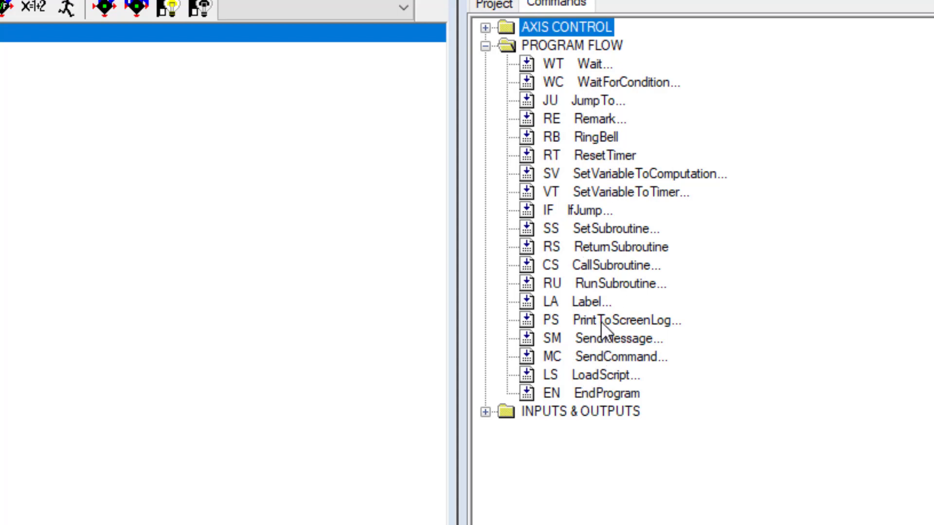
{"action": "mouse_move", "coordinate": [655, 357]}
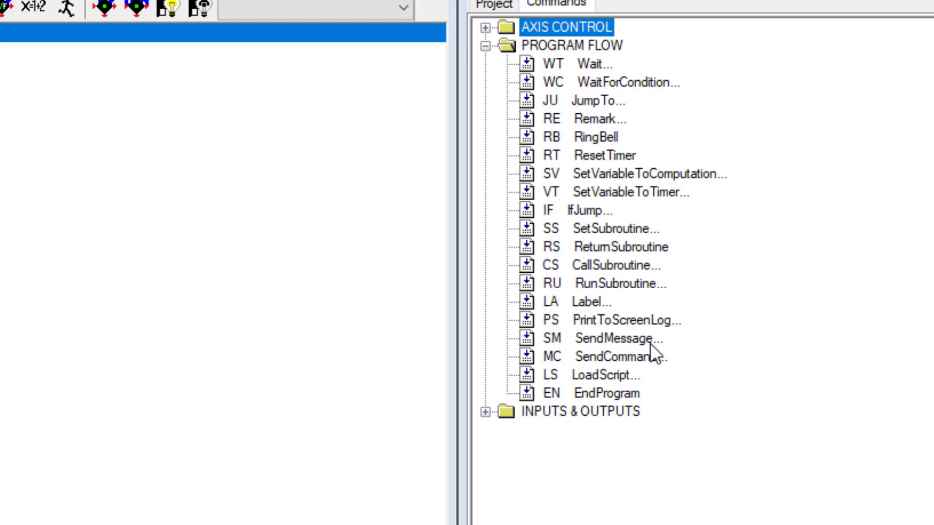
{"action": "mouse_move", "coordinate": [537, 139]}
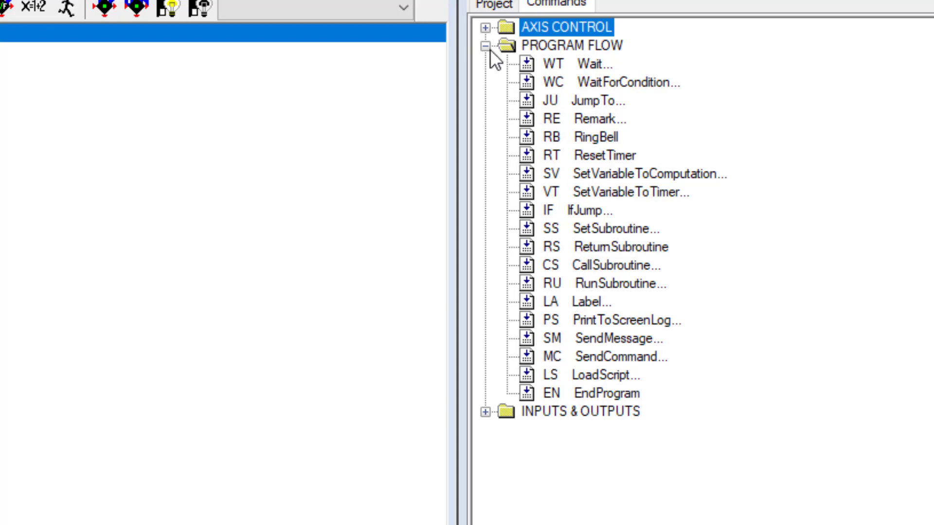
{"action": "left_click", "coordinate": [488, 44]}
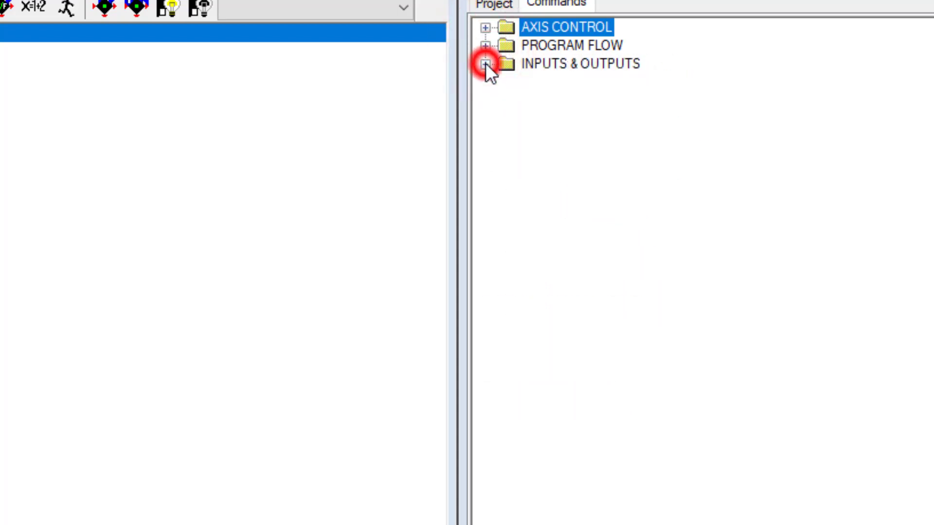
{"action": "left_click", "coordinate": [486, 64]}
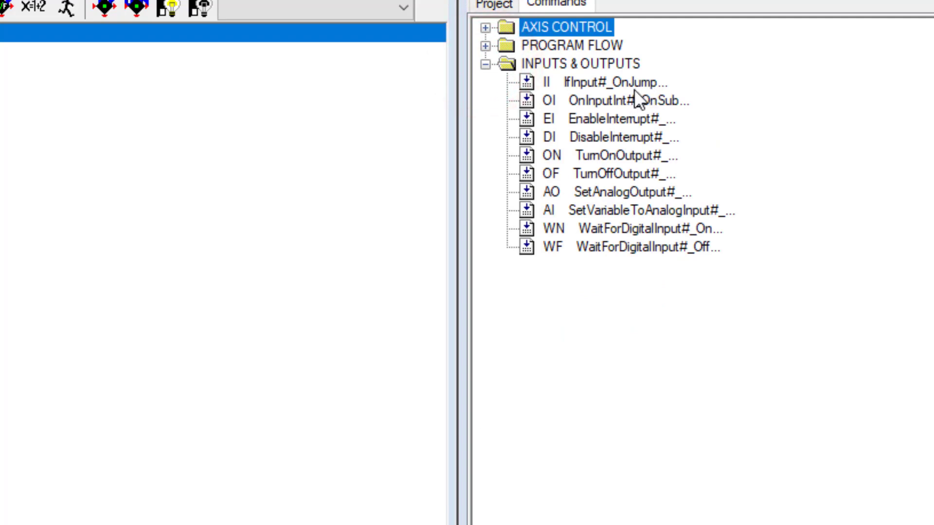
{"action": "mouse_move", "coordinate": [668, 169]}
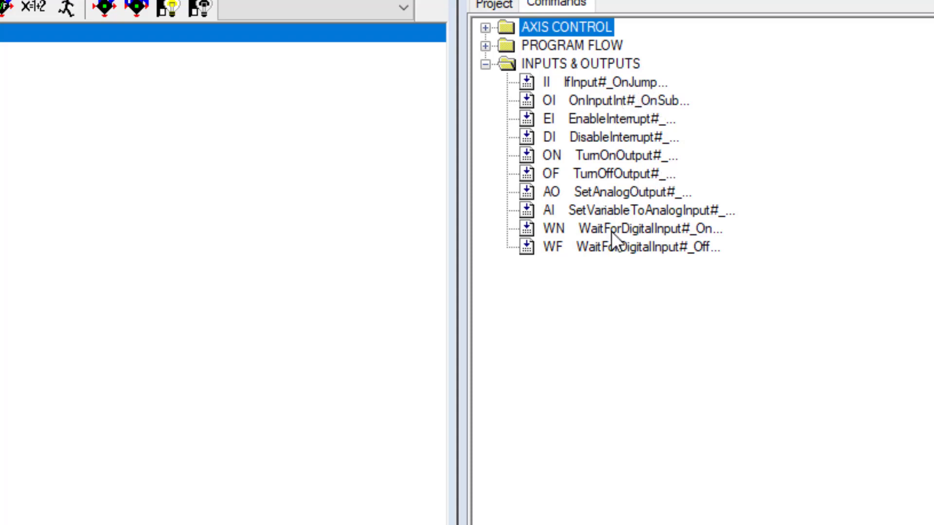
{"action": "mouse_move", "coordinate": [561, 21]}
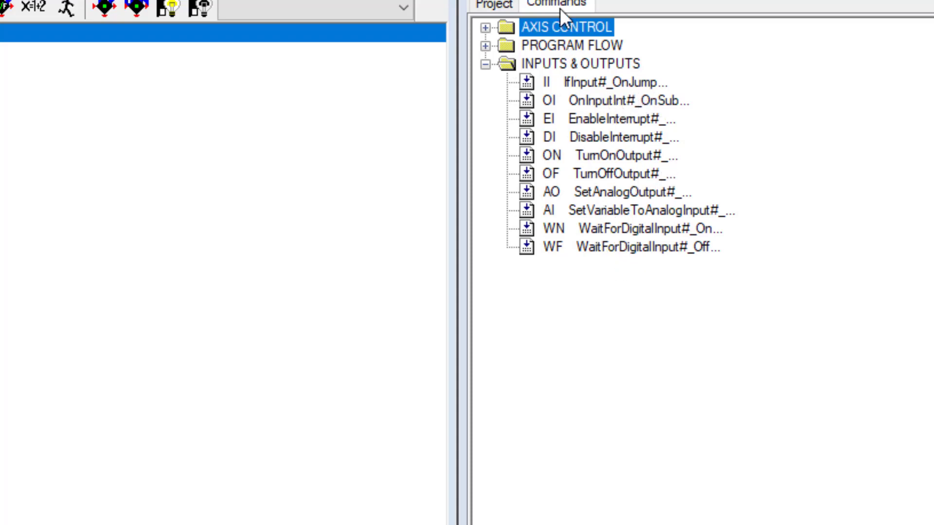
Show the untitled project's tree with its Program, Positions and 3D Image entries
{"action": "left_click", "coordinate": [487, 3]}
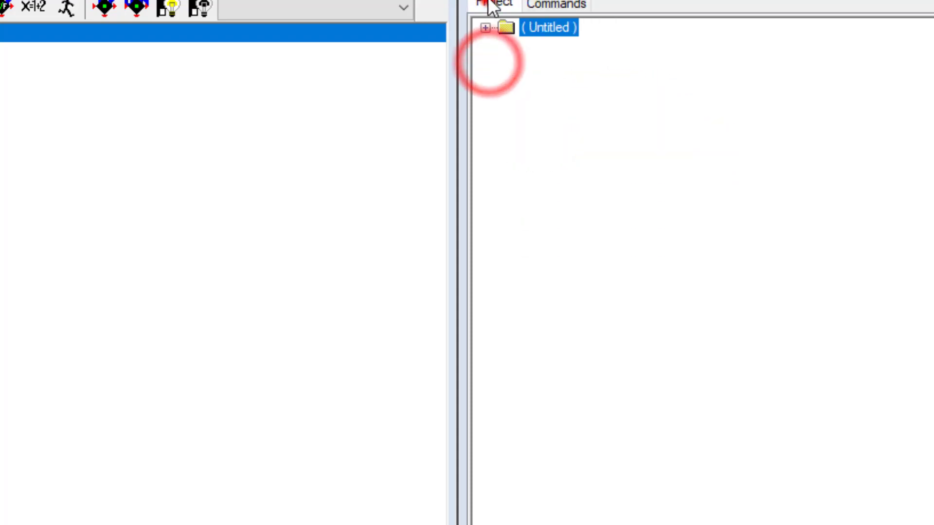
{"action": "left_click", "coordinate": [488, 27]}
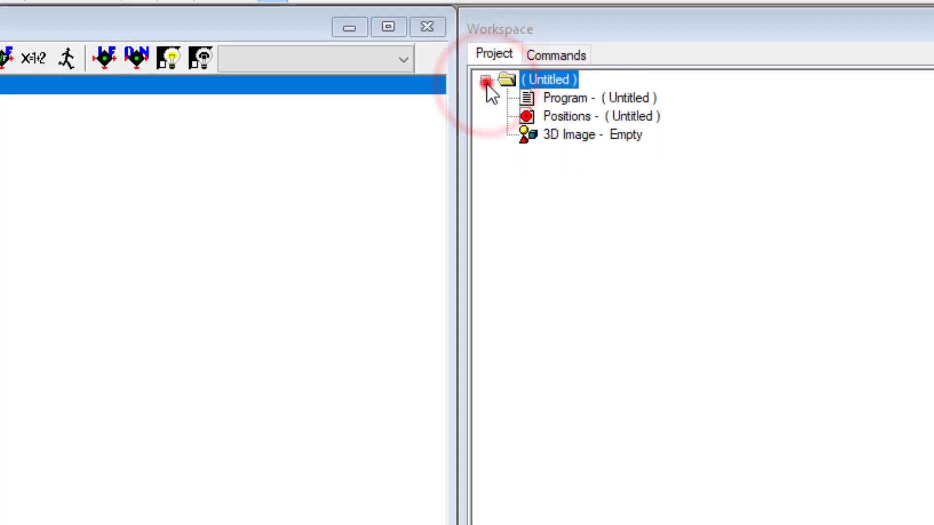
{"action": "left_click", "coordinate": [556, 55]}
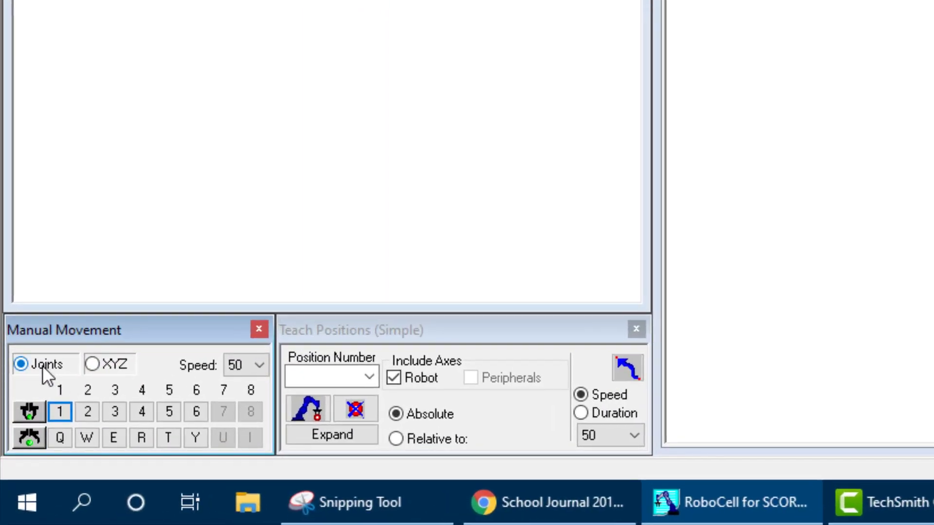
{"action": "left_click", "coordinate": [90, 365]}
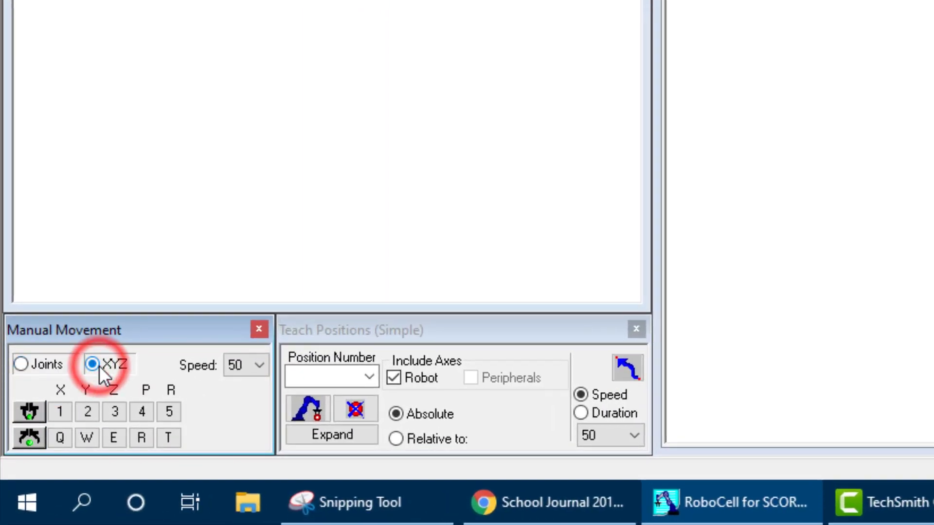
{"action": "left_click", "coordinate": [22, 365]}
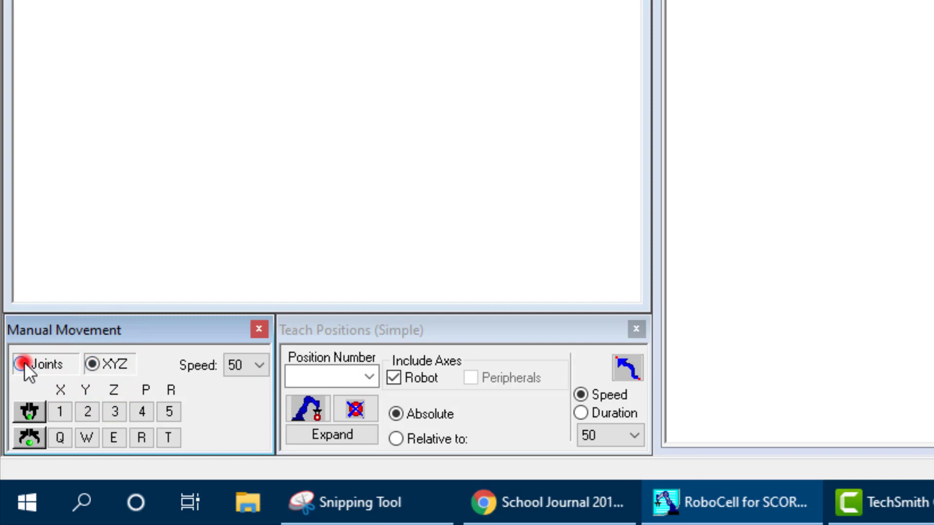
{"action": "left_click", "coordinate": [20, 364]}
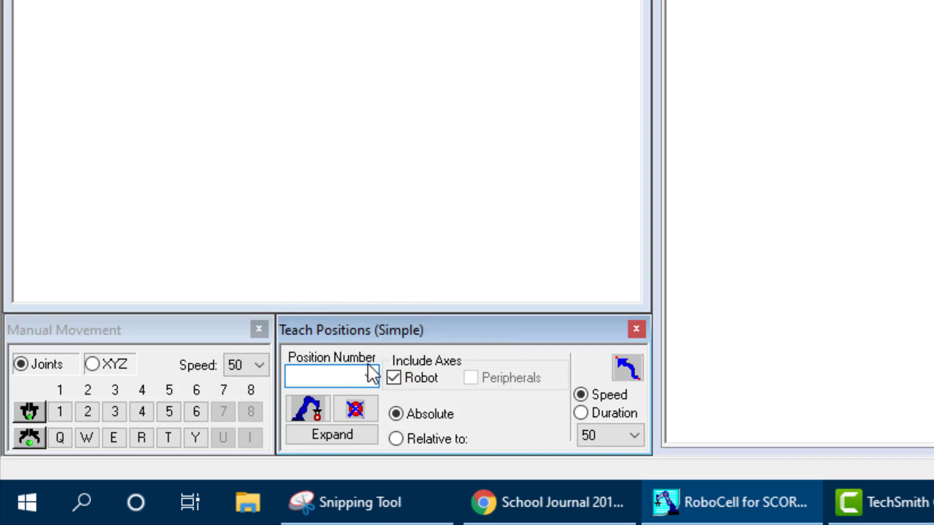
Expand Teach Positions to show the X, Y, Z, pitch and roll coordinate fields
{"action": "left_click", "coordinate": [331, 435]}
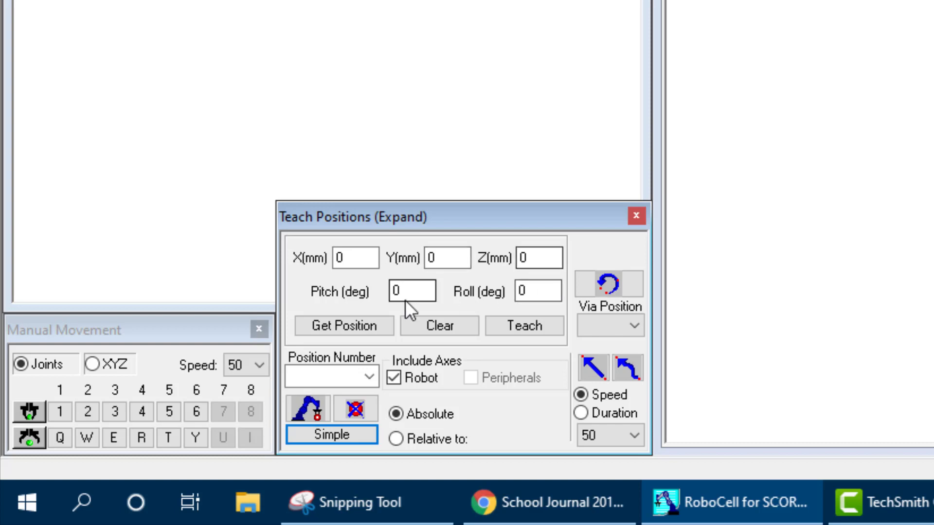
{"action": "left_click", "coordinate": [415, 291]}
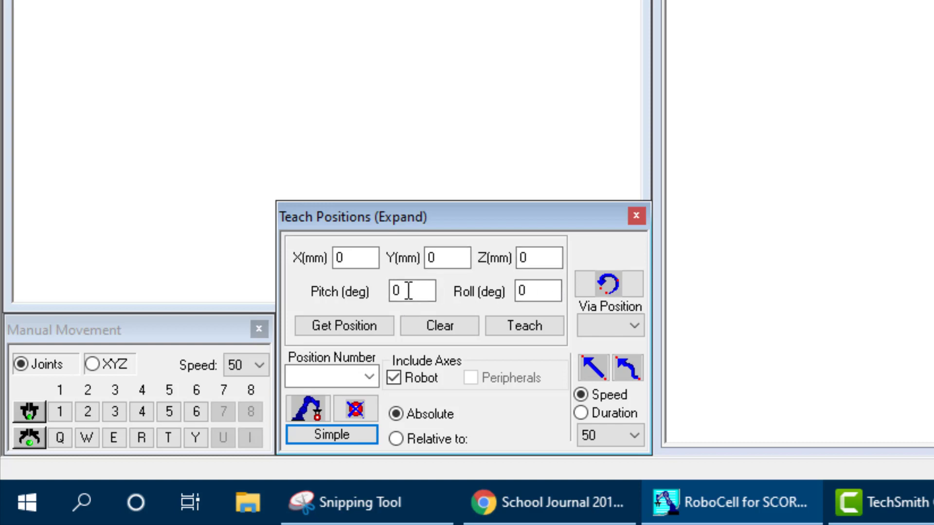
{"action": "left_click", "coordinate": [535, 290]}
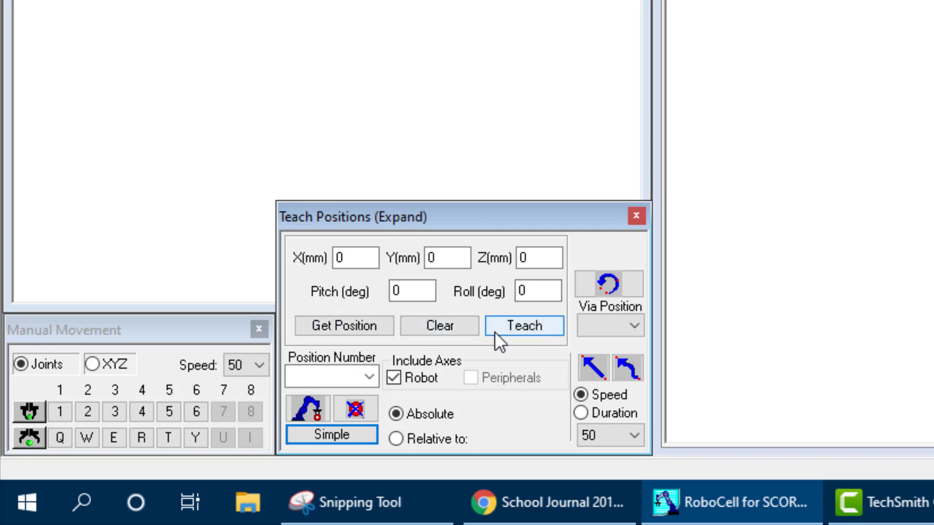
{"action": "mouse_move", "coordinate": [600, 377]}
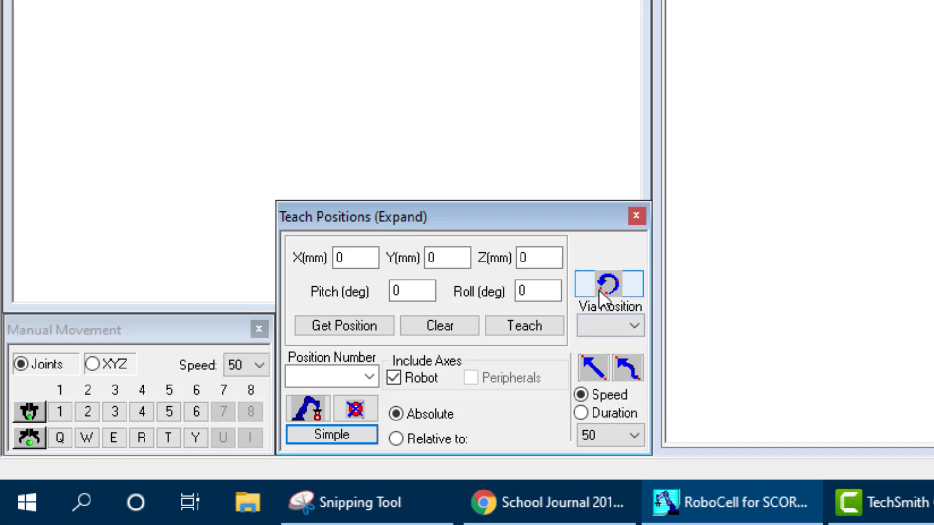
{"action": "mouse_move", "coordinate": [602, 297]}
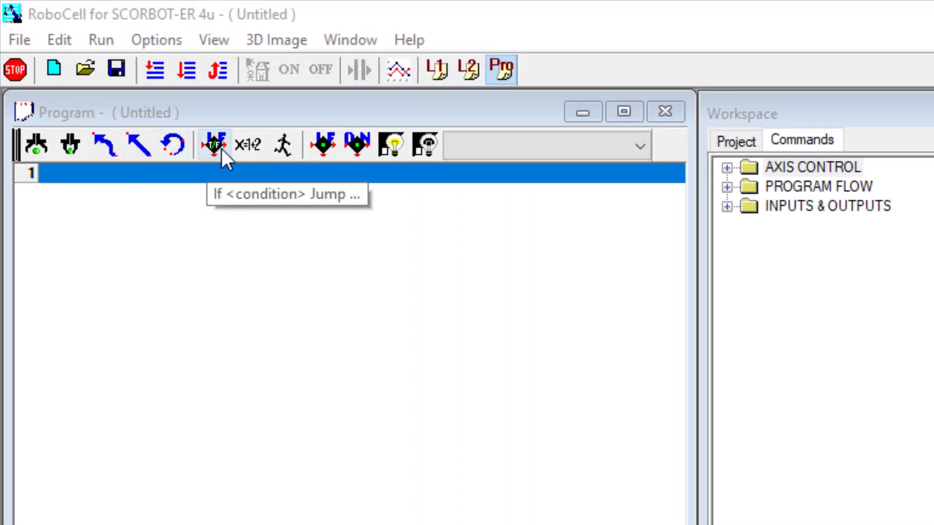
{"action": "mouse_move", "coordinate": [285, 149]}
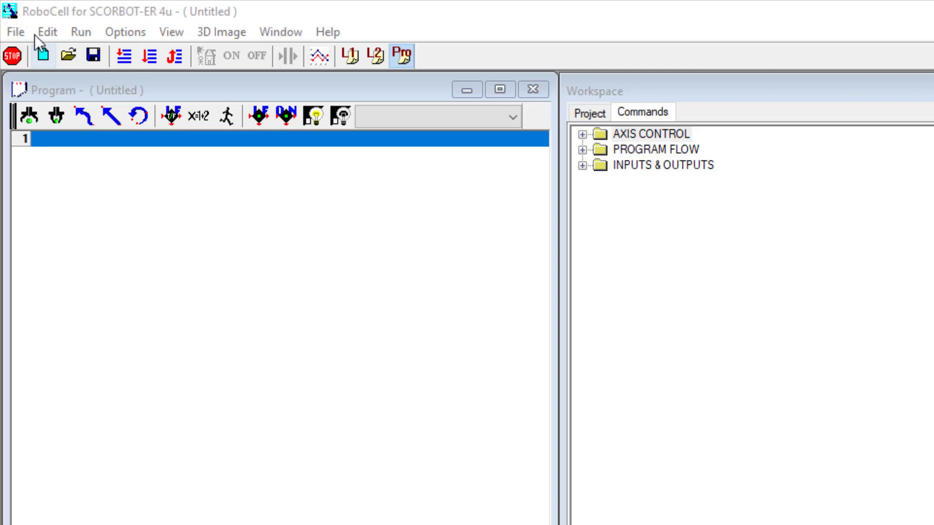
Import the pickandplacesetup.3DC model from the Desktop into the 3D scene
{"action": "left_click", "coordinate": [15, 32]}
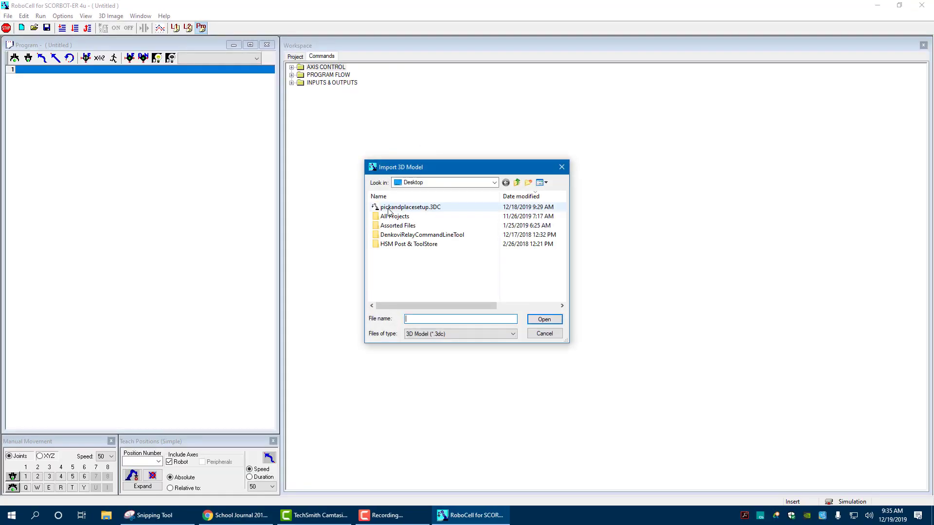
{"action": "left_click", "coordinate": [410, 206]}
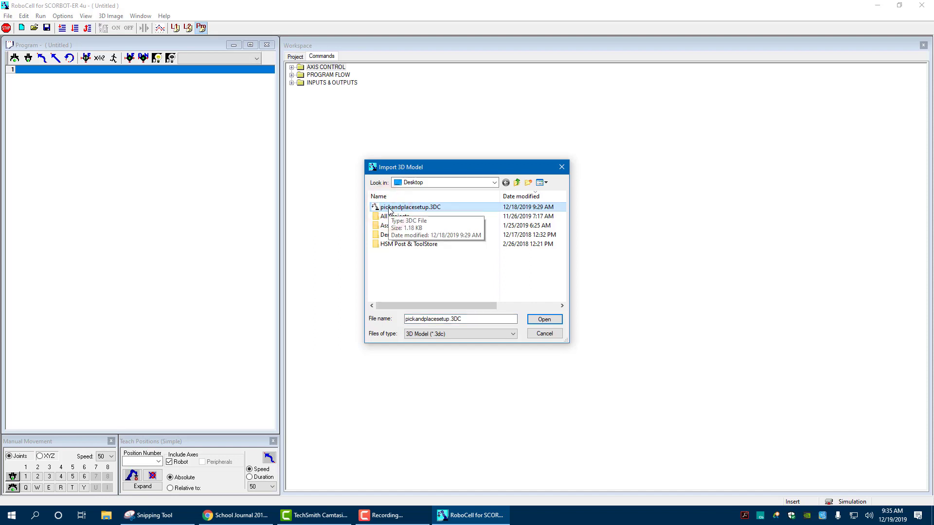
{"action": "left_click", "coordinate": [544, 319]}
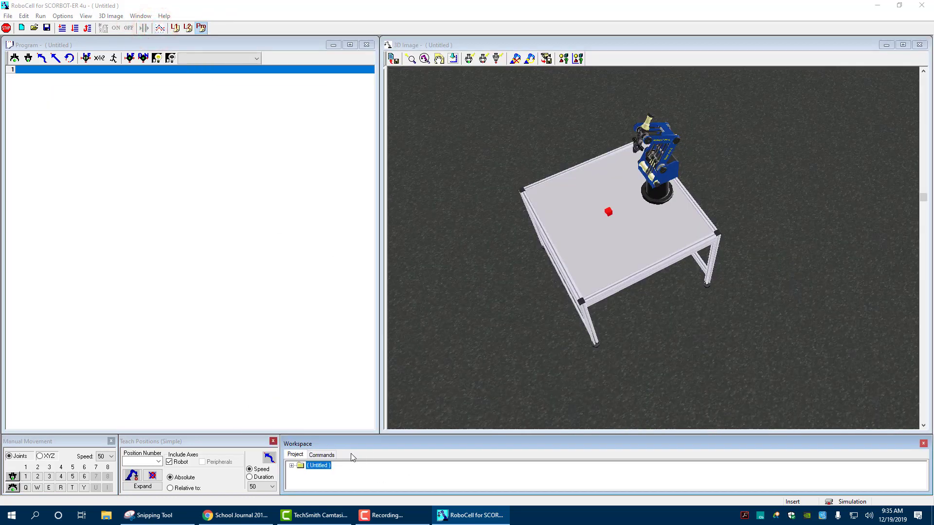
Switch the workspace back to the Commands list of command categories
{"action": "left_click", "coordinate": [321, 454]}
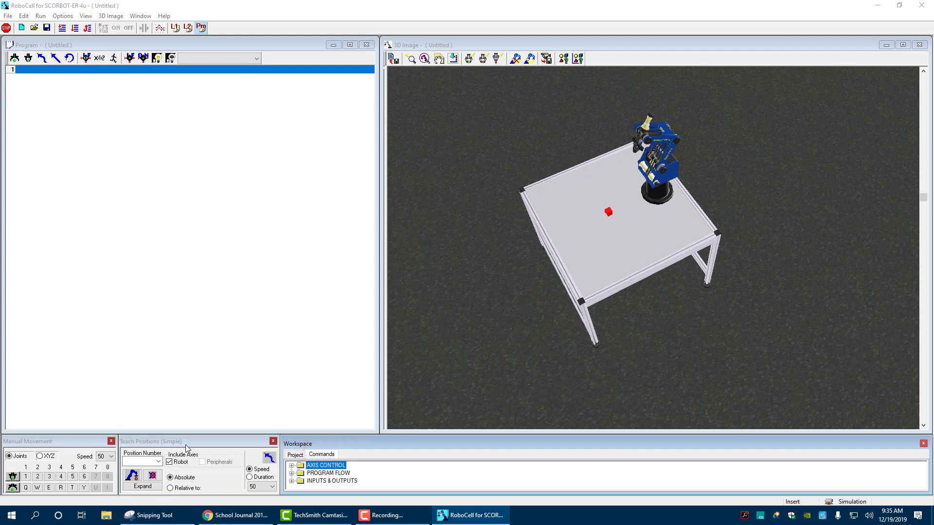
{"action": "mouse_move", "coordinate": [221, 192]}
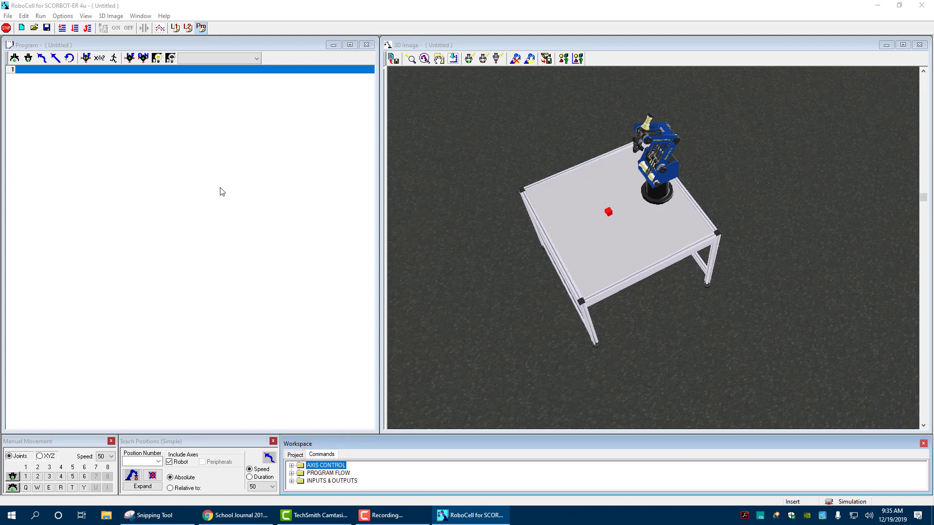
{"action": "mouse_move", "coordinate": [228, 192]}
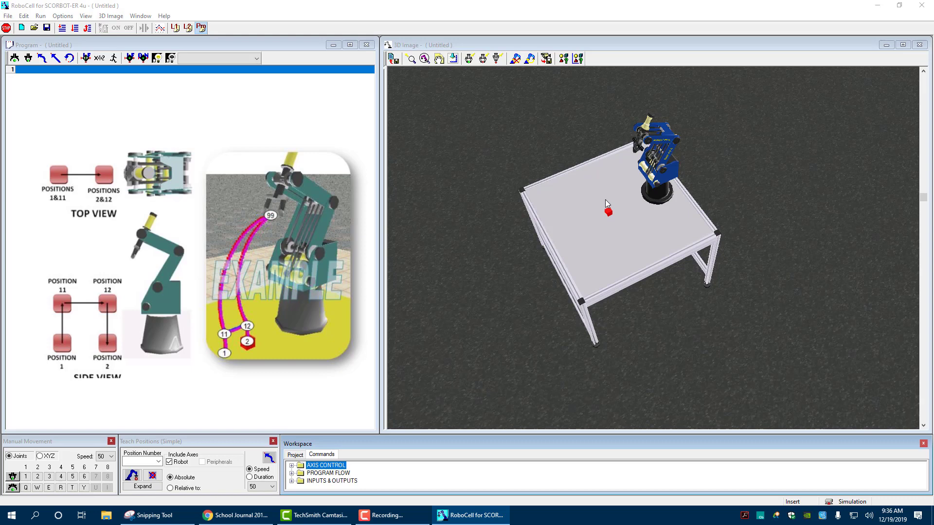
{"action": "mouse_move", "coordinate": [594, 211]}
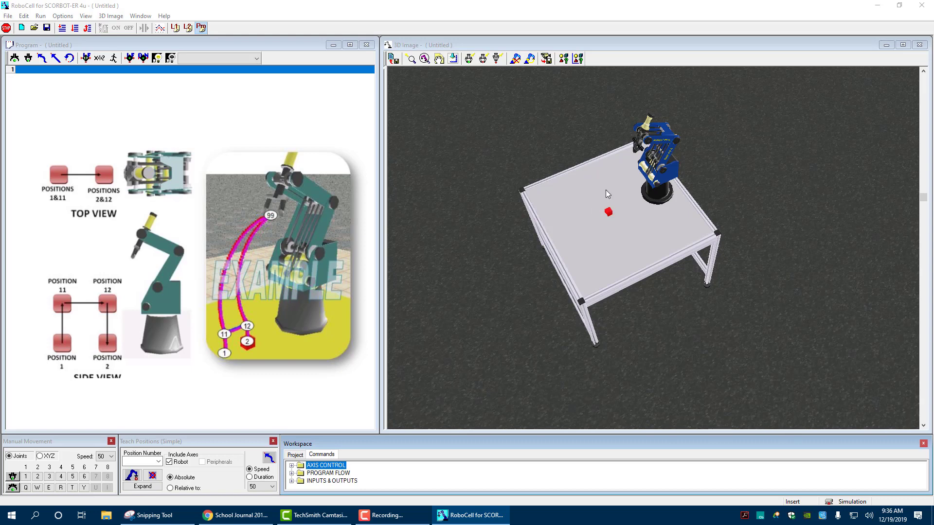
{"action": "mouse_move", "coordinate": [606, 179]}
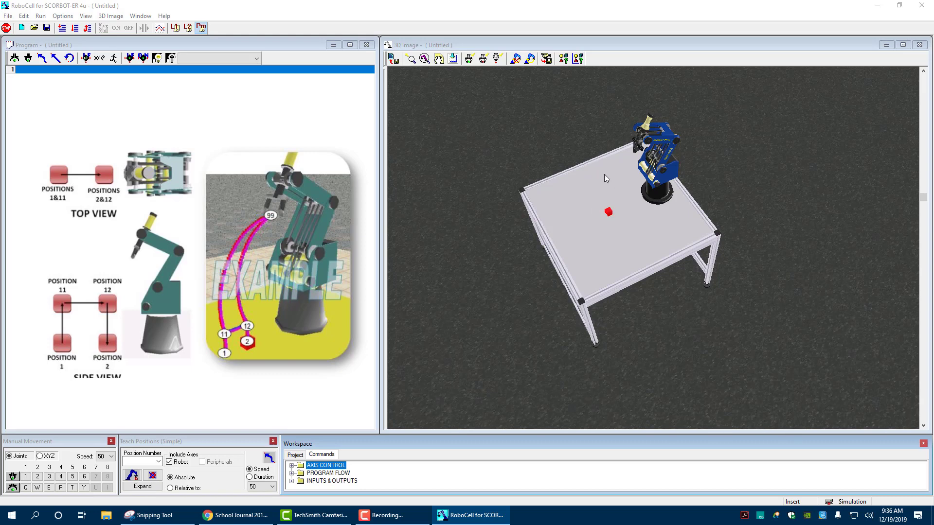
{"action": "mouse_move", "coordinate": [611, 186]}
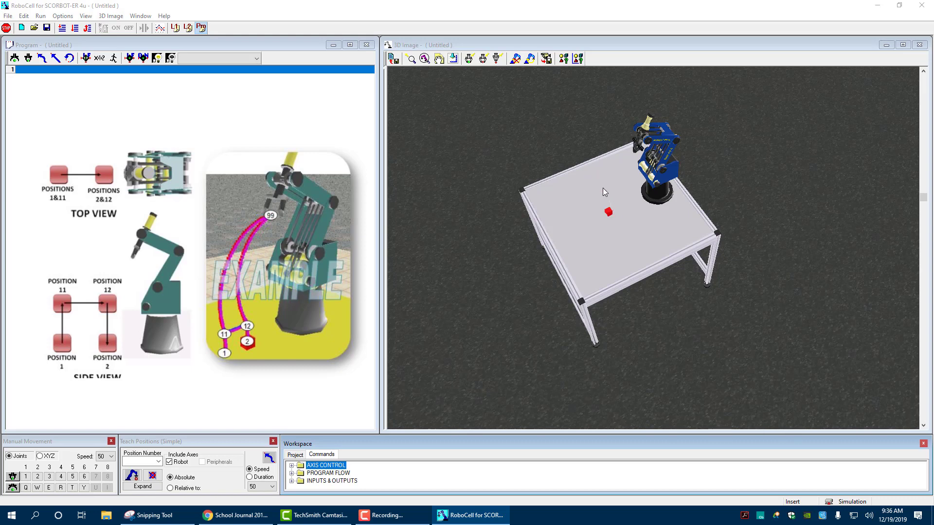
{"action": "mouse_move", "coordinate": [628, 185]}
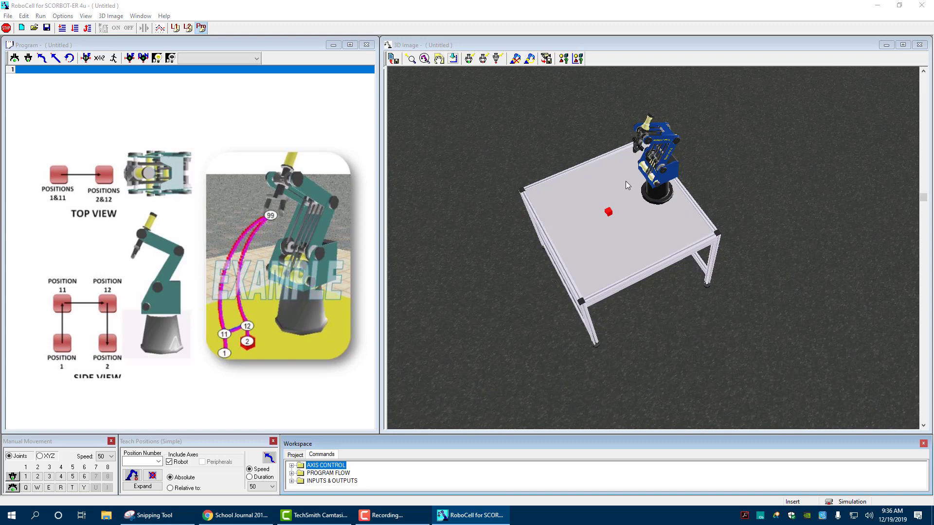
{"action": "mouse_move", "coordinate": [635, 207]}
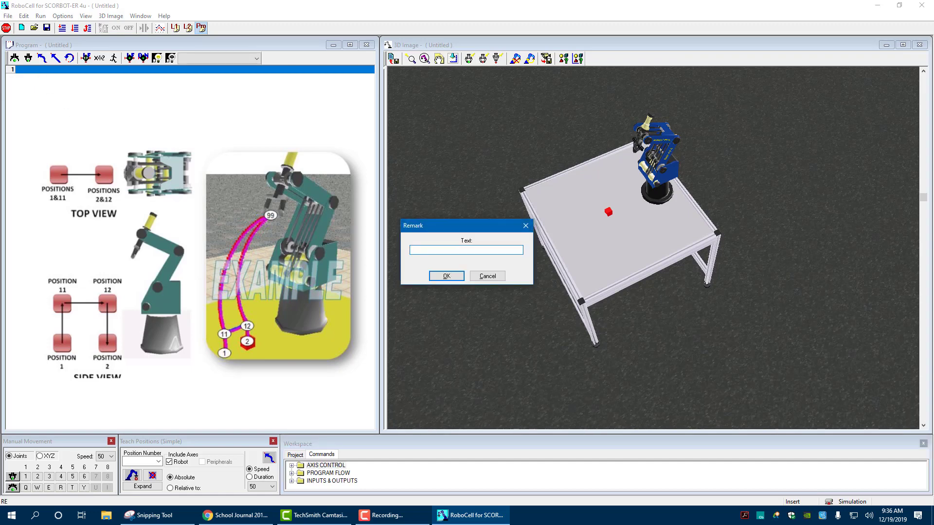
Add two remark lines: 'PICK AND PLACE' and the author name 'MIKE STANO'
{"action": "type", "text": "pick"}
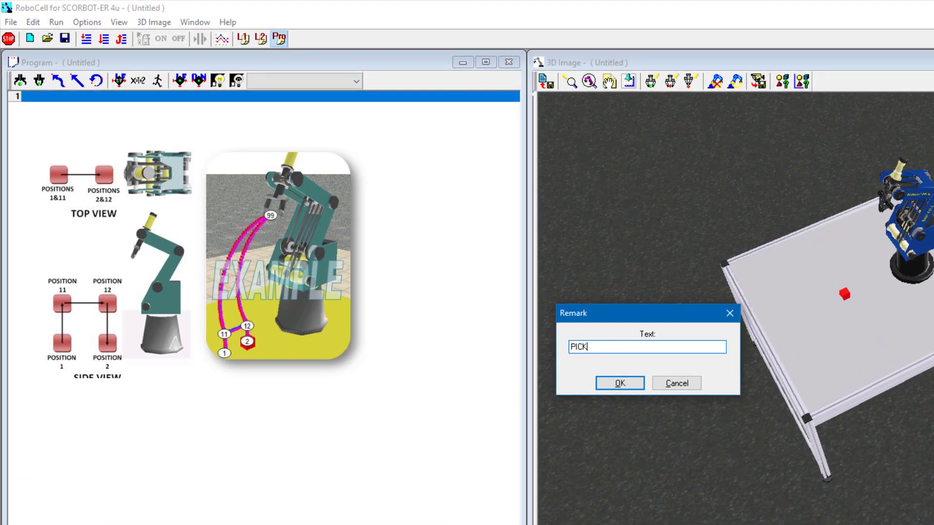
{"action": "type", "text": "AND PLACE"}
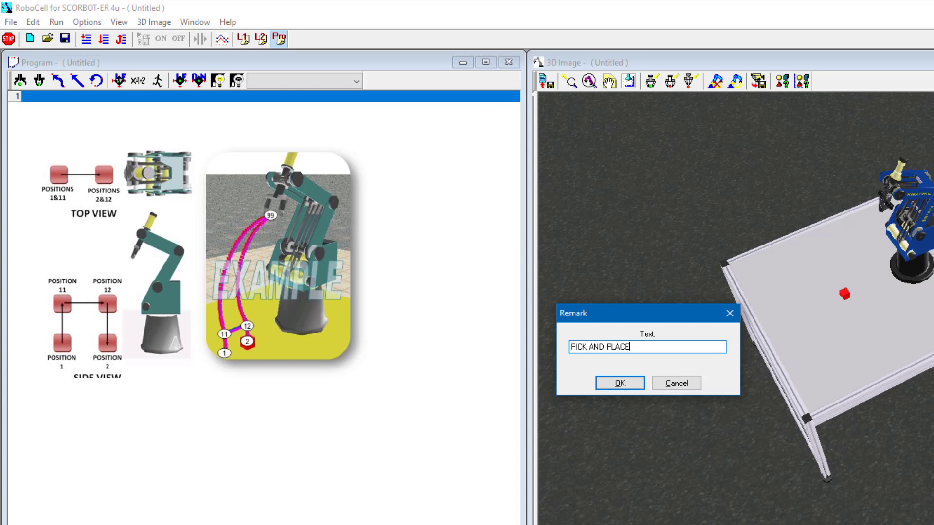
{"action": "left_click", "coordinate": [619, 383]}
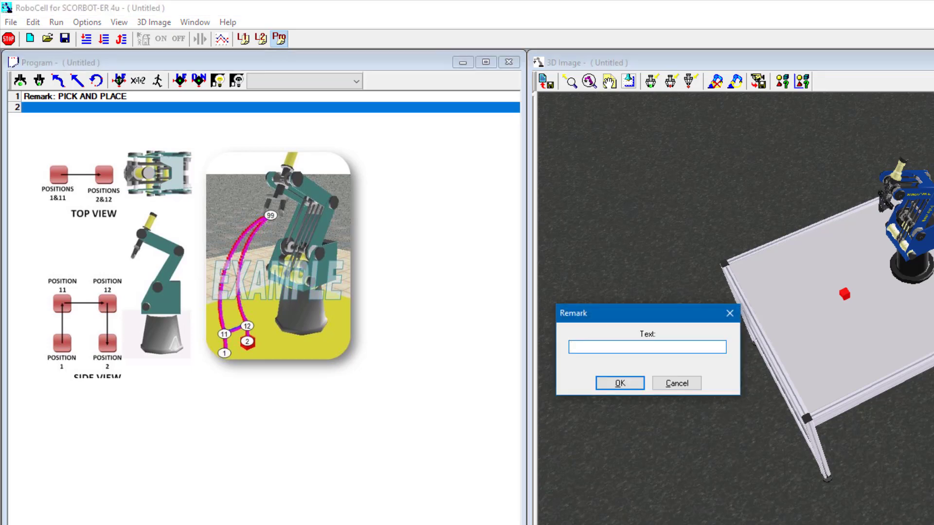
{"action": "type", "text": "MIKE S"}
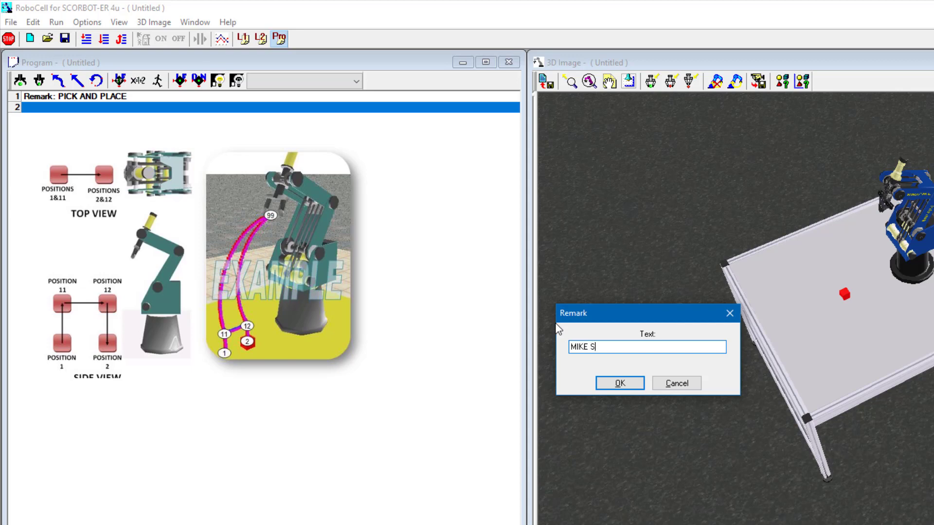
{"action": "type", "text": "TANO"}
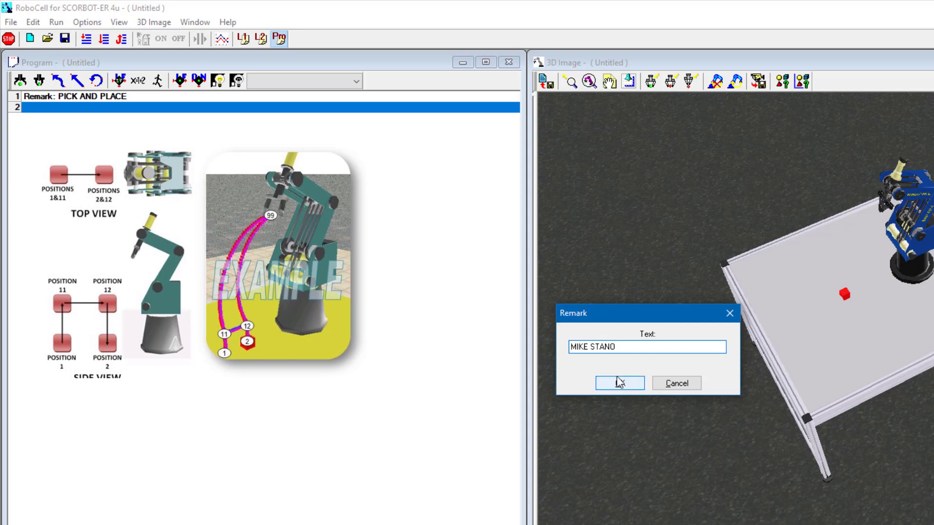
{"action": "left_click", "coordinate": [618, 383]}
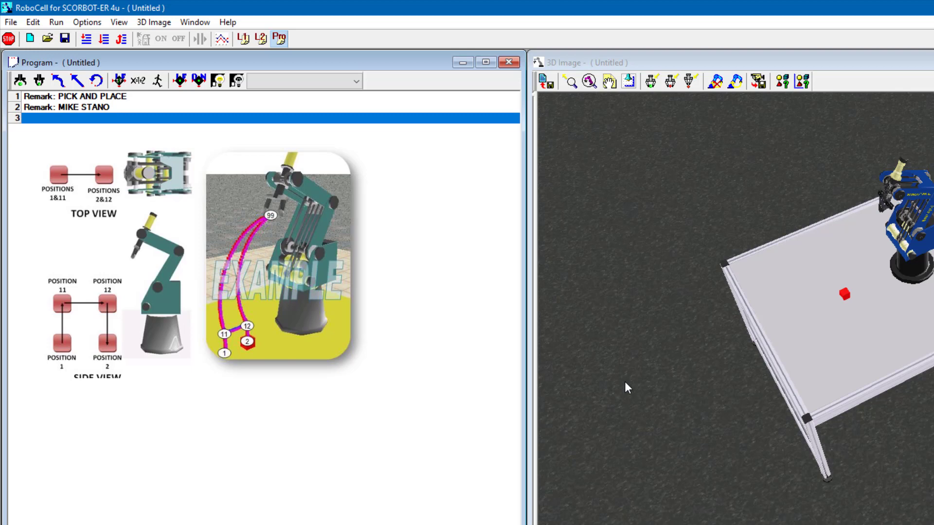
{"action": "mouse_move", "coordinate": [905, 209]}
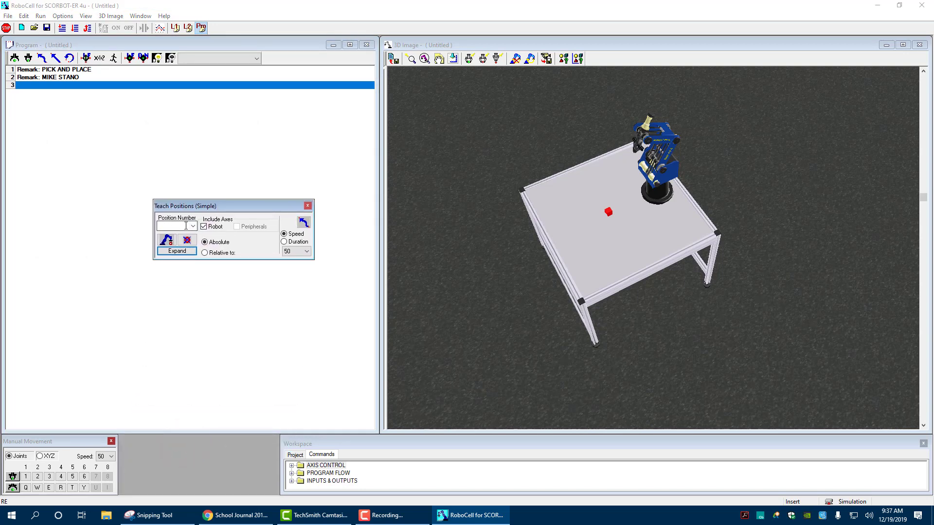
Record the robot's starting pose as position 99
{"action": "type", "text": "99"}
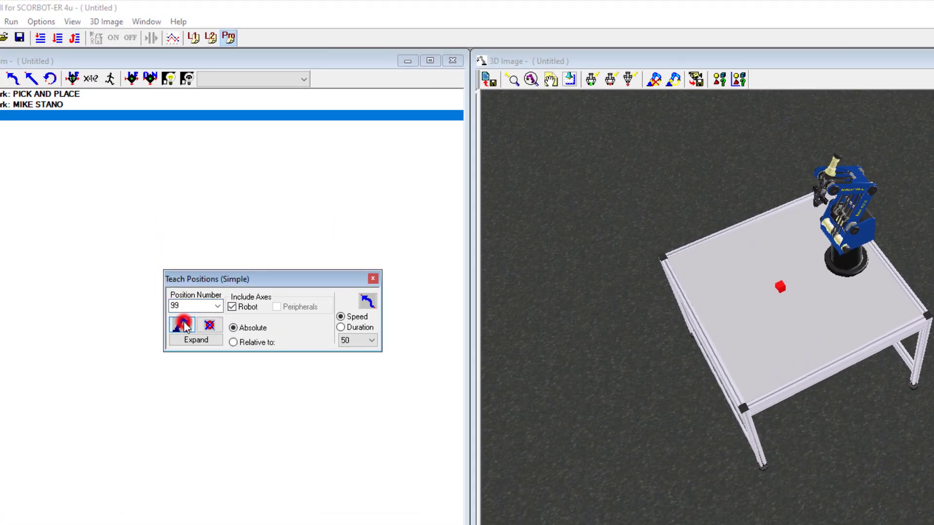
{"action": "left_click", "coordinate": [184, 325]}
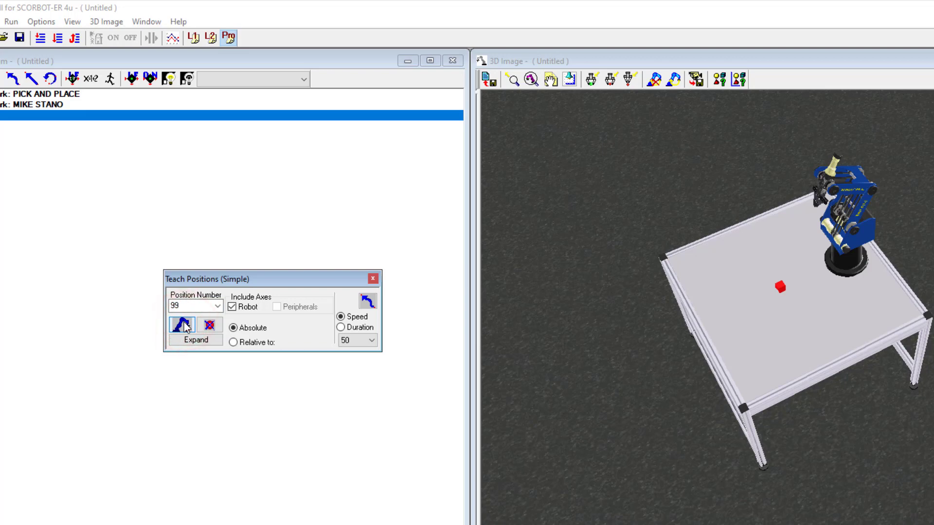
{"action": "mouse_move", "coordinate": [211, 325]}
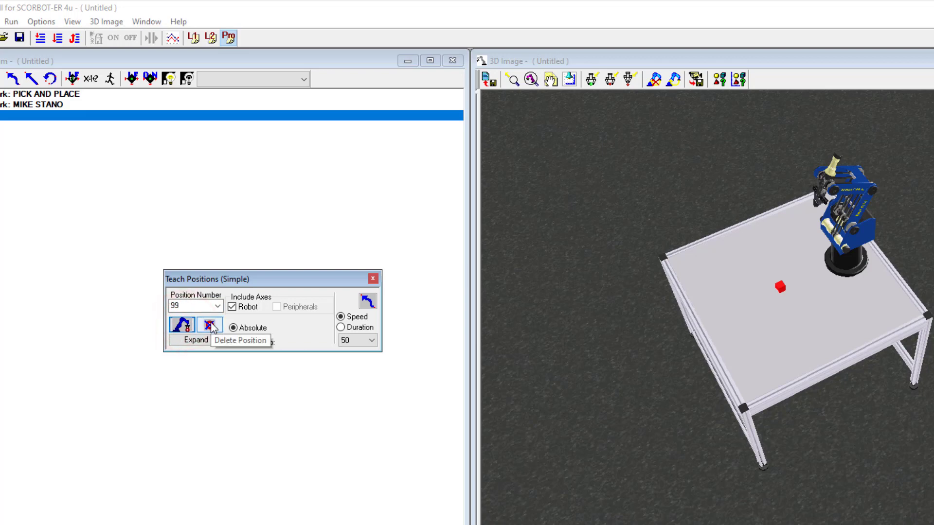
{"action": "left_click", "coordinate": [219, 306]}
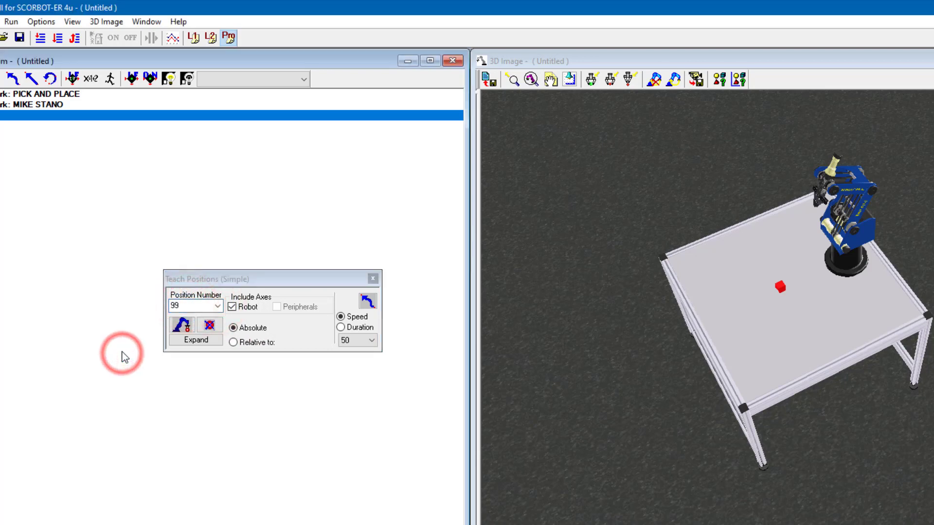
{"action": "mouse_move", "coordinate": [791, 297]}
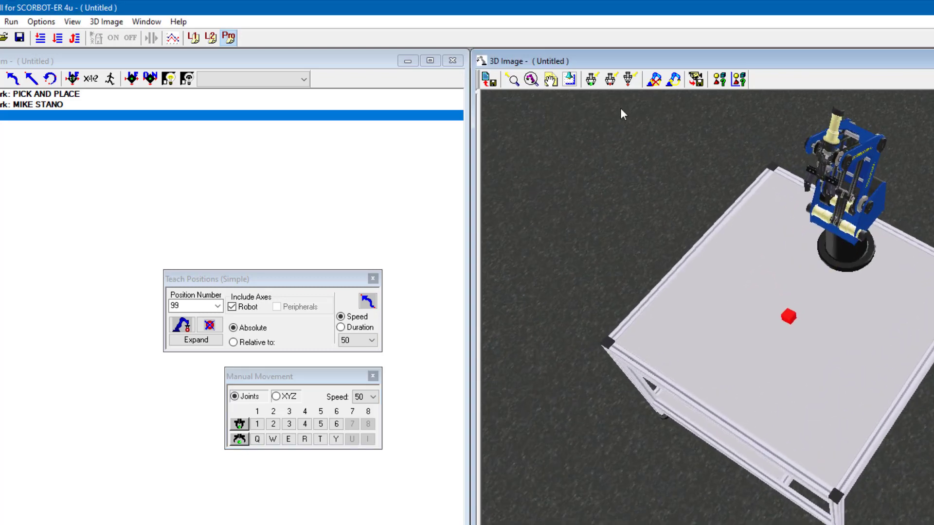
{"action": "mouse_move", "coordinate": [591, 88]}
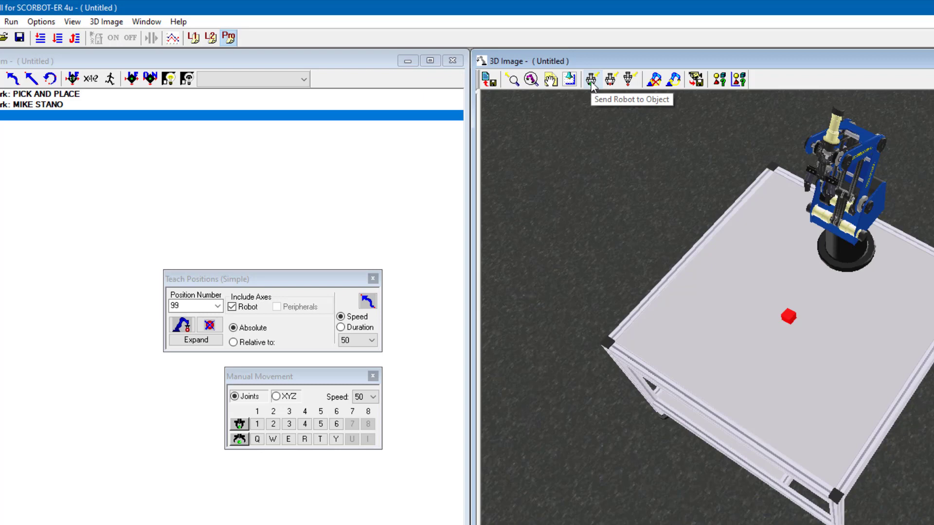
Send the gripper to the red cube and record that pose as position 1
{"action": "left_click", "coordinate": [590, 79]}
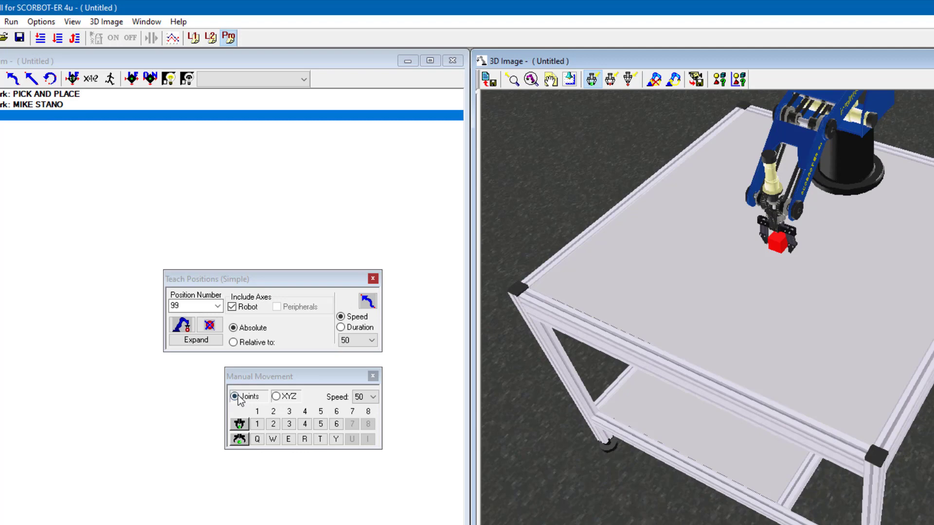
{"action": "left_click", "coordinate": [196, 305]}
{"action": "type", "text": "1"}
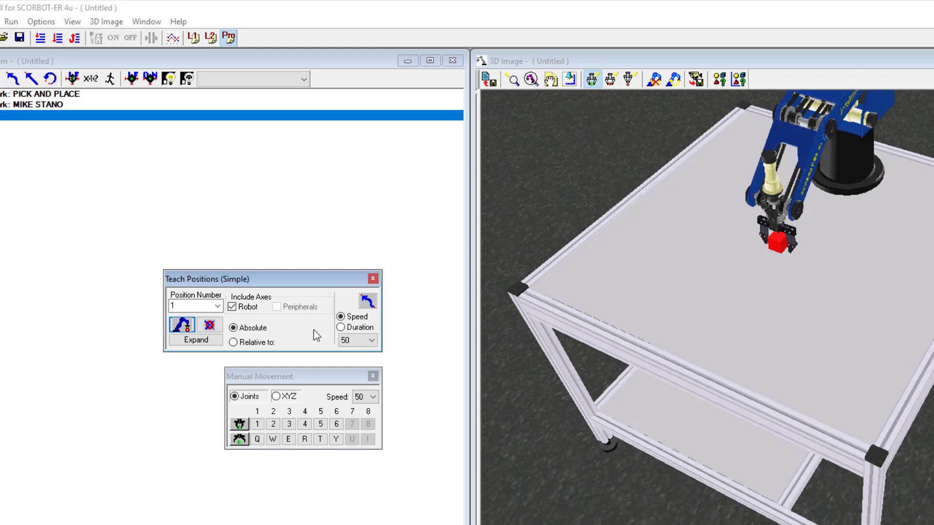
{"action": "left_click", "coordinate": [272, 397]}
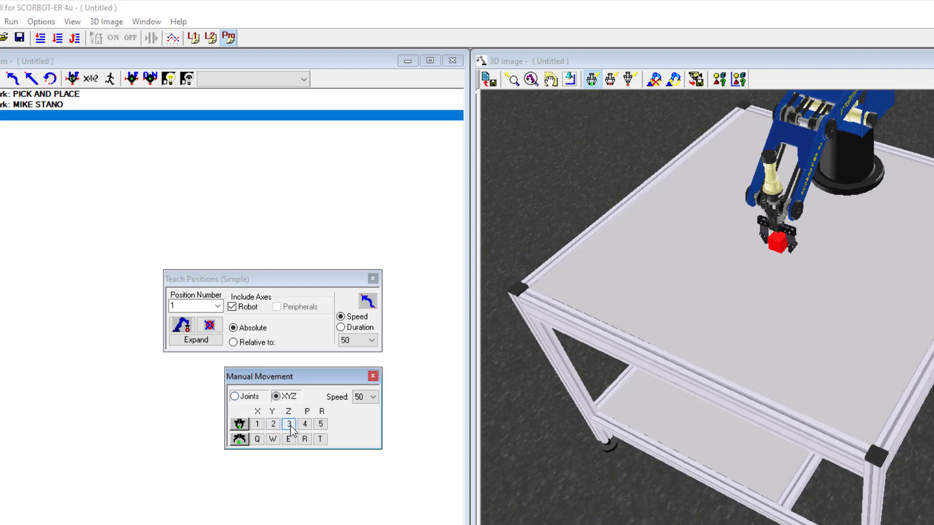
Raise the gripper above the cube in XYZ mode and record it as position 11
{"action": "left_click", "coordinate": [233, 397]}
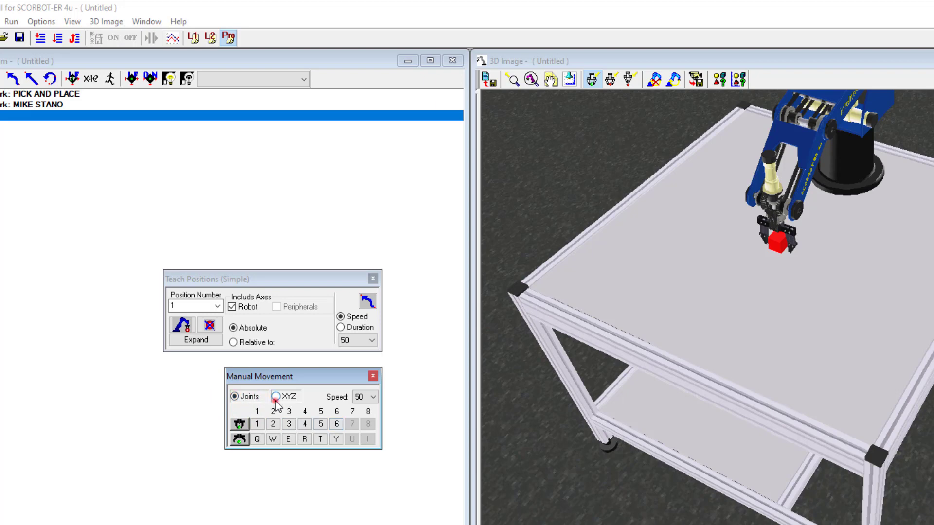
{"action": "left_click", "coordinate": [274, 396]}
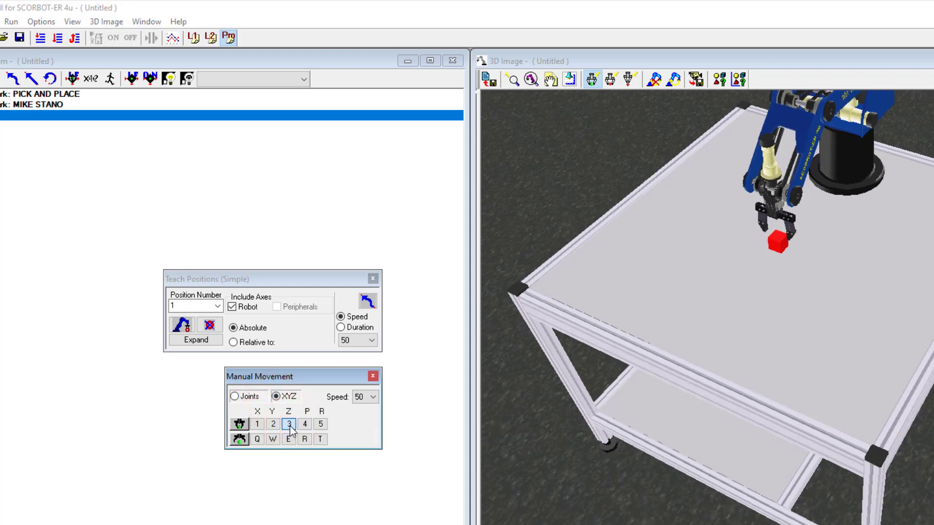
{"action": "left_click", "coordinate": [291, 423]}
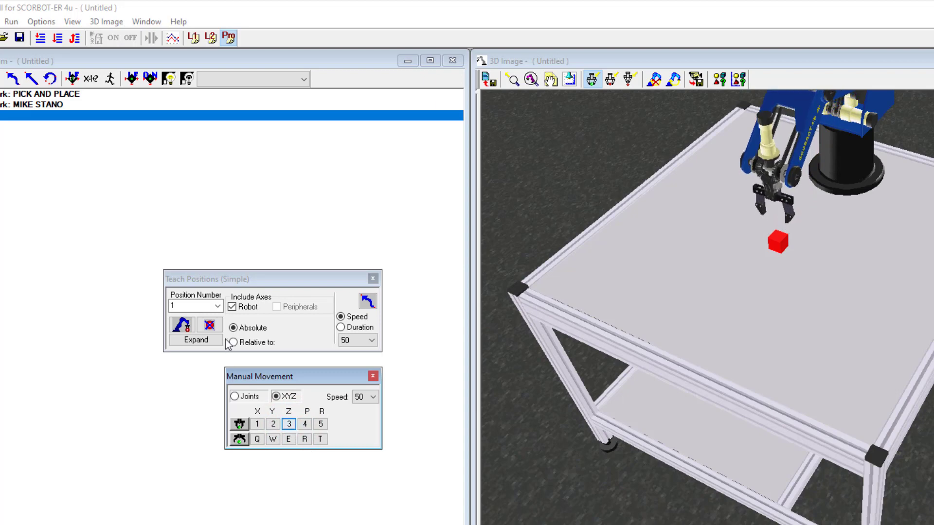
{"action": "left_click", "coordinate": [190, 306]}
{"action": "type", "text": "1"}
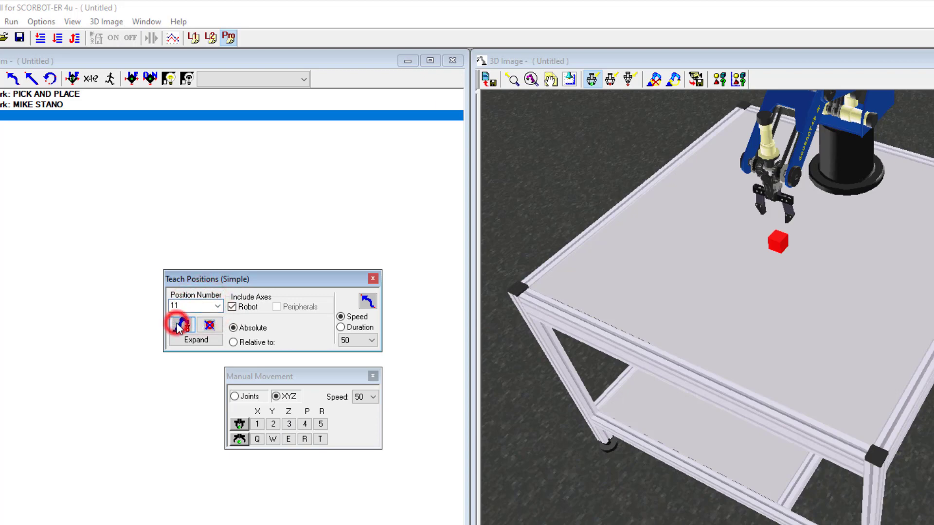
{"action": "left_click", "coordinate": [181, 325]}
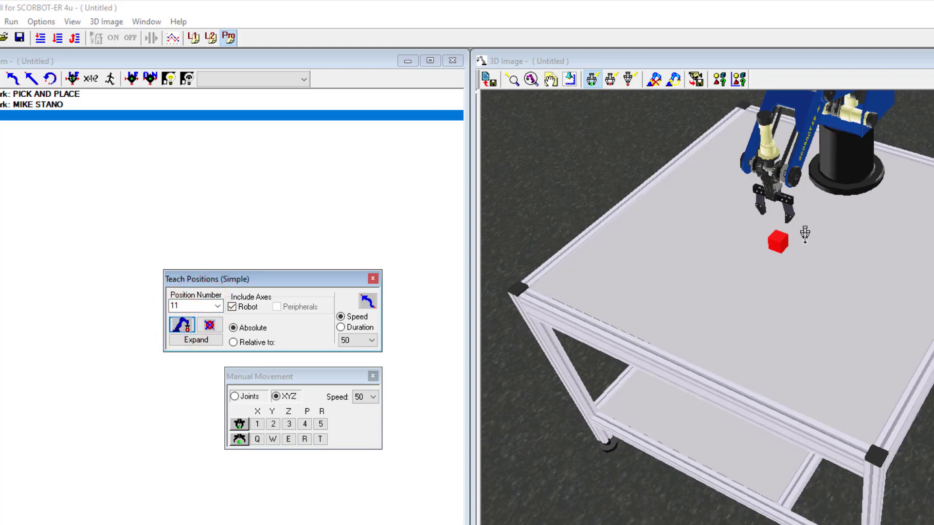
Jog the arm along Y and X to a new spot and choose position number 12
{"action": "left_click", "coordinate": [240, 435]}
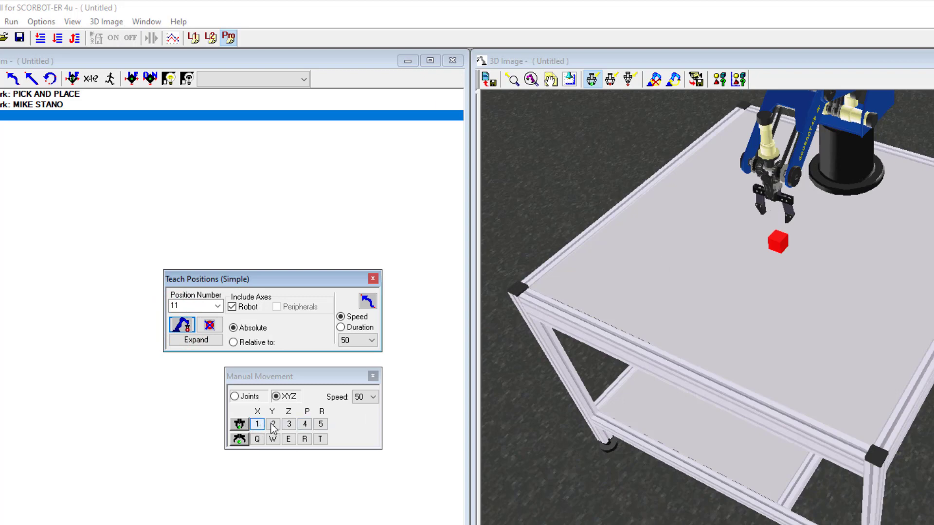
{"action": "left_click", "coordinate": [270, 424]}
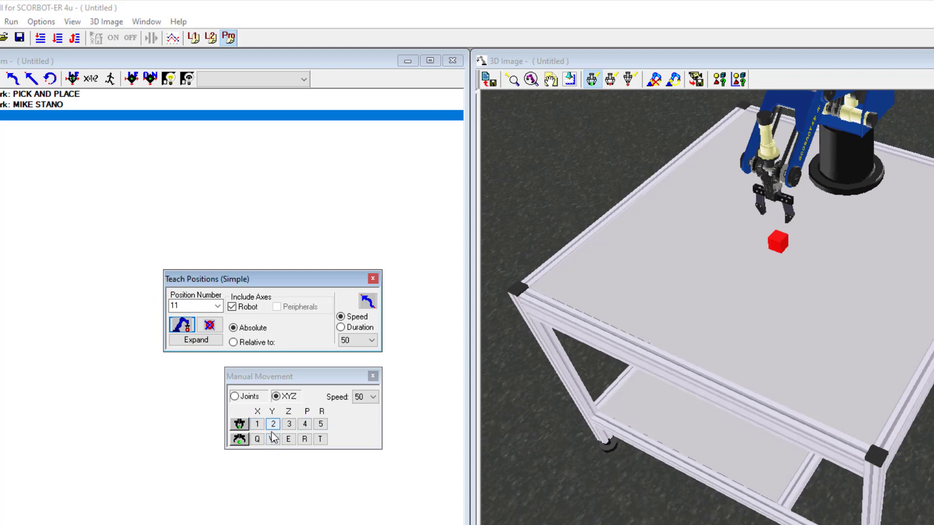
{"action": "left_click", "coordinate": [269, 439]}
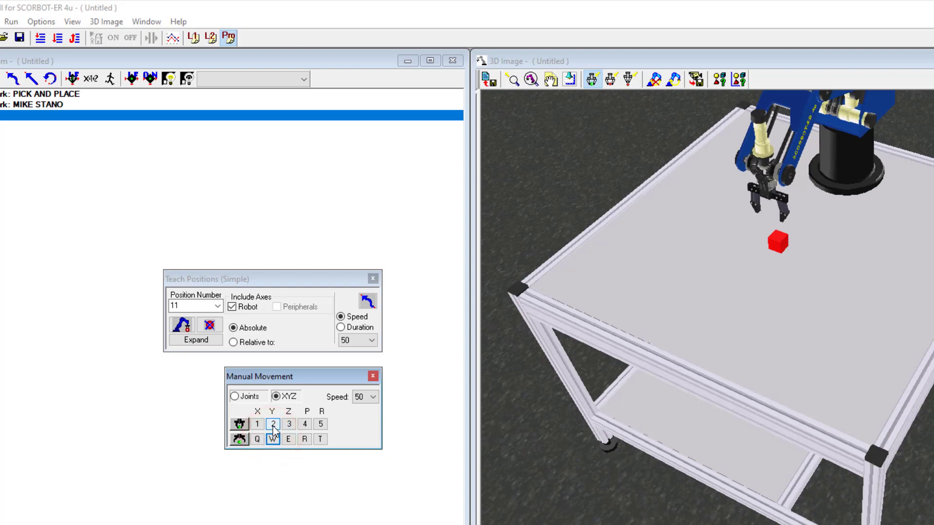
{"action": "left_click", "coordinate": [275, 424]}
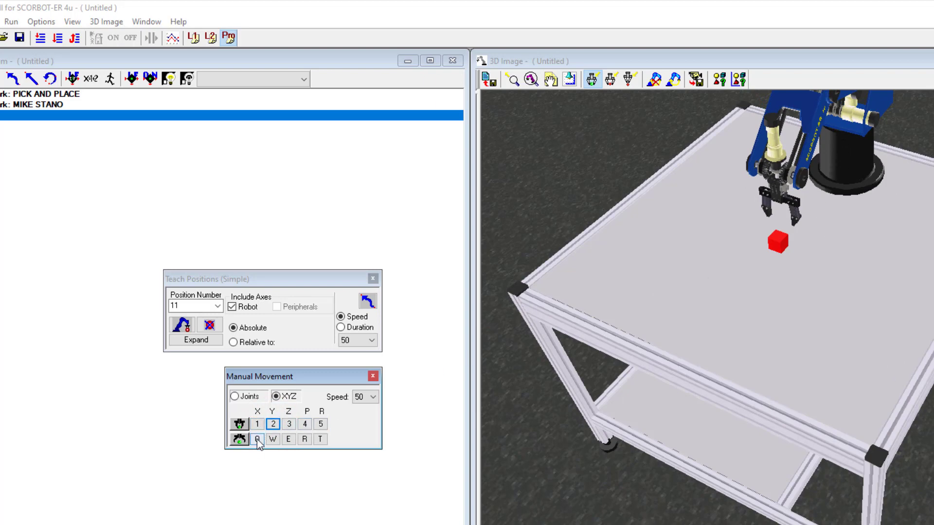
{"action": "left_click", "coordinate": [257, 437]}
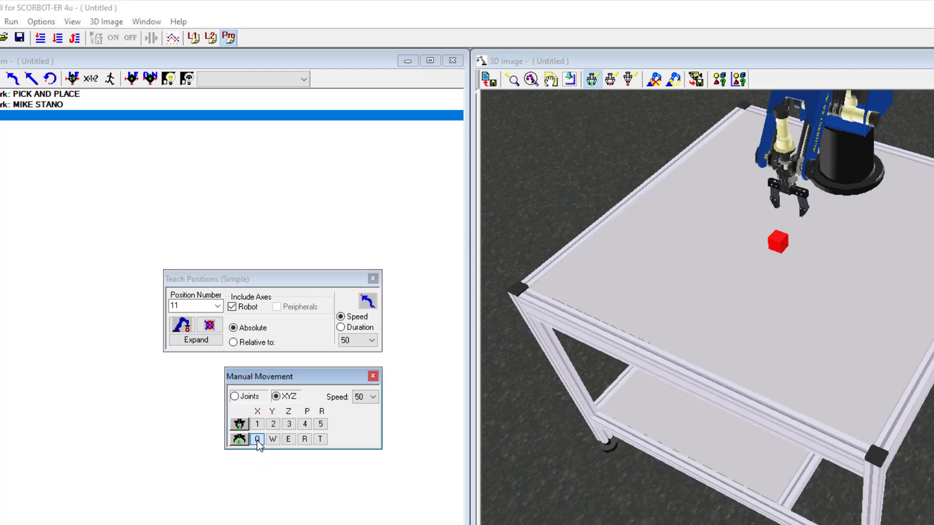
{"action": "left_click", "coordinate": [260, 437]}
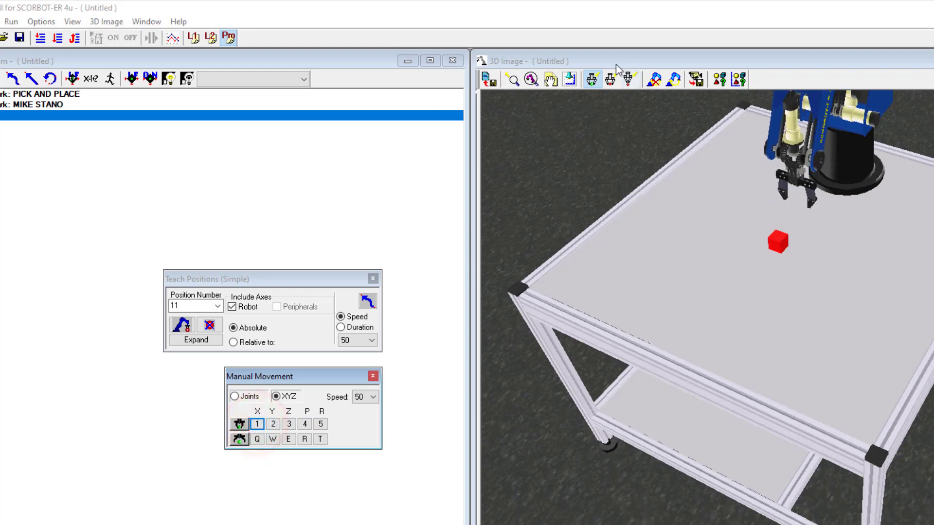
{"action": "left_click", "coordinate": [190, 306]}
{"action": "type", "text": "12"}
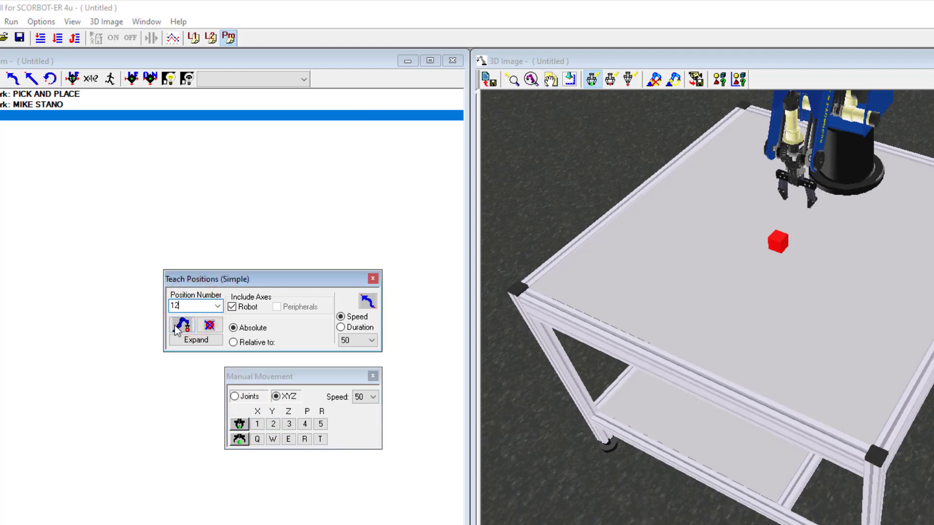
Record position 12, then lower the gripper toward the table
{"action": "left_click", "coordinate": [182, 325]}
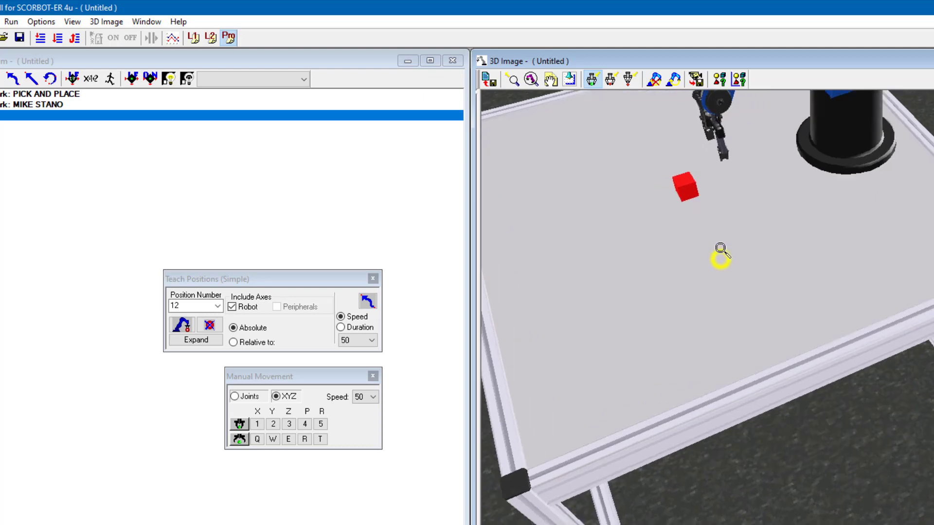
{"action": "left_click", "coordinate": [288, 439]}
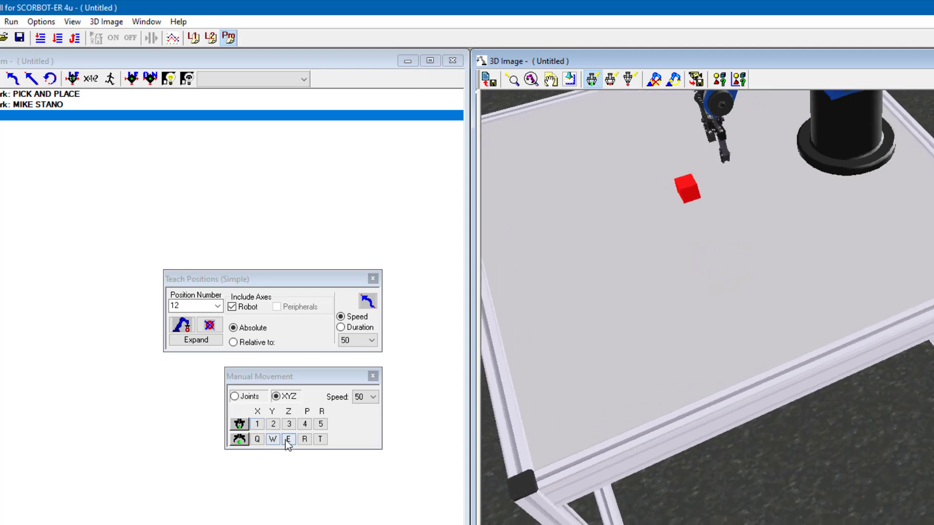
{"action": "left_click", "coordinate": [288, 439]}
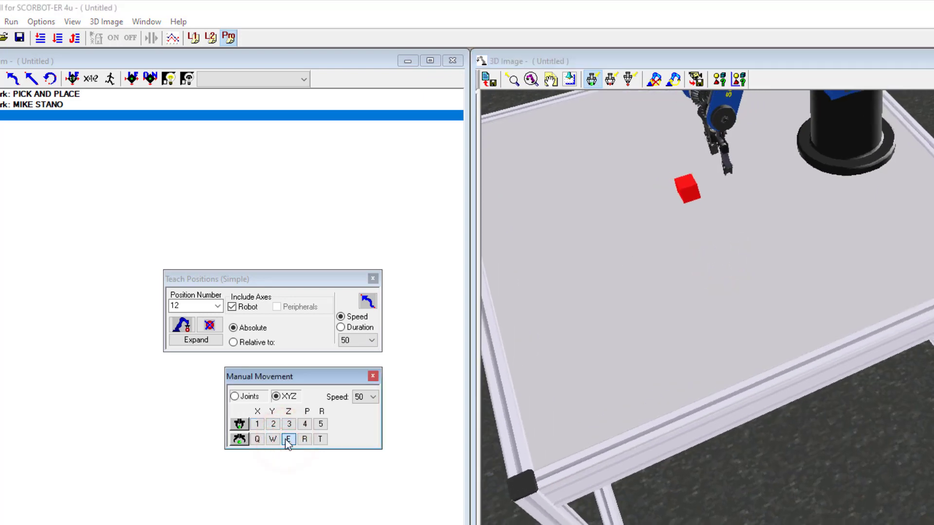
{"action": "left_click", "coordinate": [289, 439]}
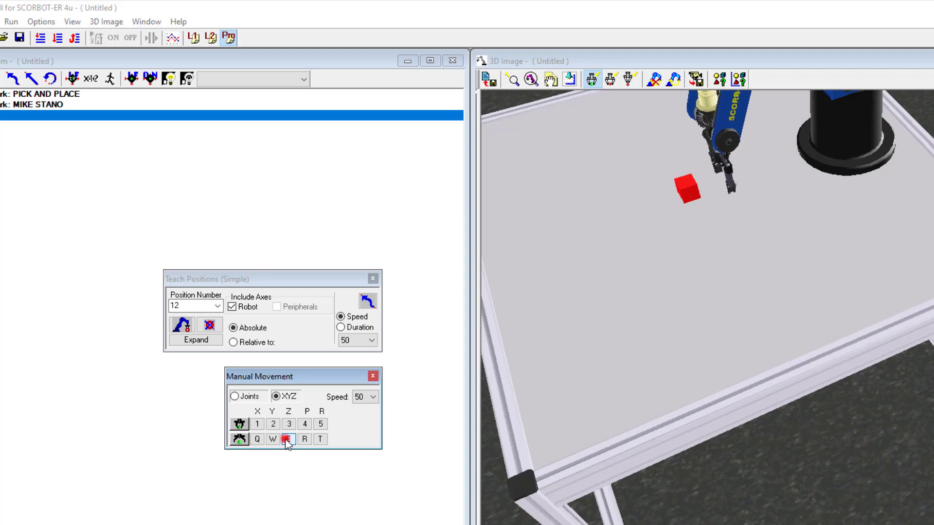
{"action": "left_click", "coordinate": [289, 439]}
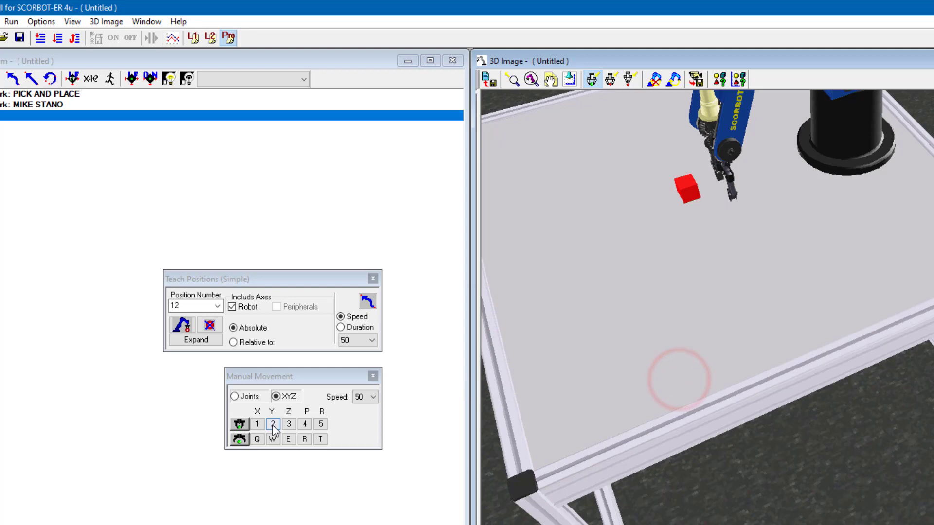
Fine-adjust the pose near the cube and record it as position 2
{"action": "left_click", "coordinate": [288, 436]}
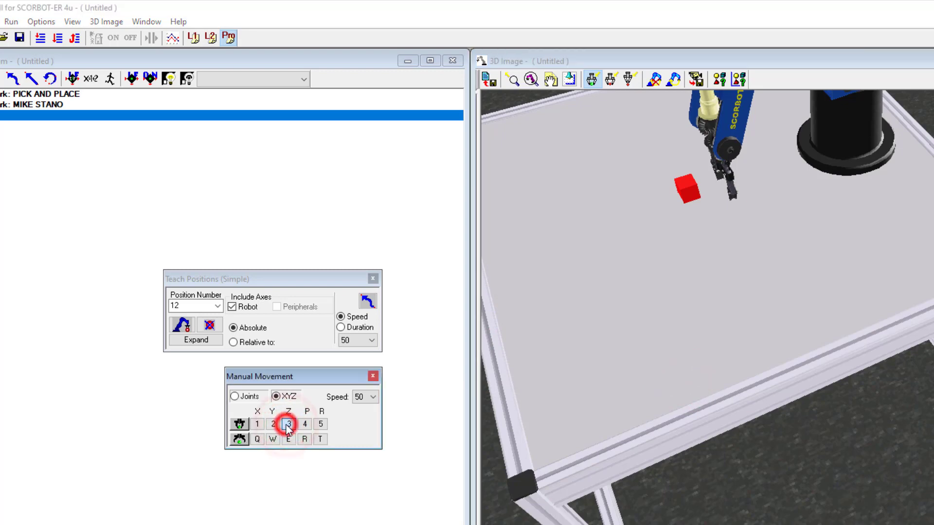
{"action": "left_click", "coordinate": [287, 453]}
{"action": "type", "text": "2"}
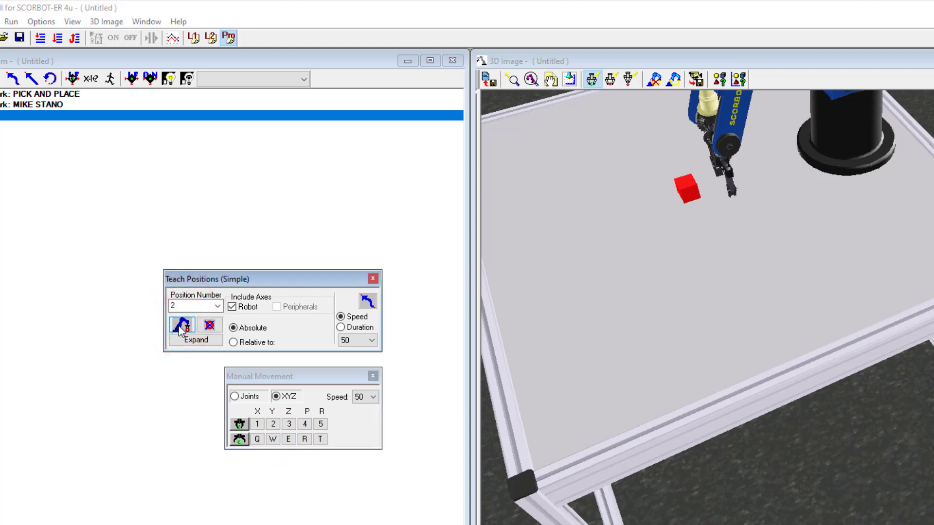
{"action": "left_click", "coordinate": [214, 305]}
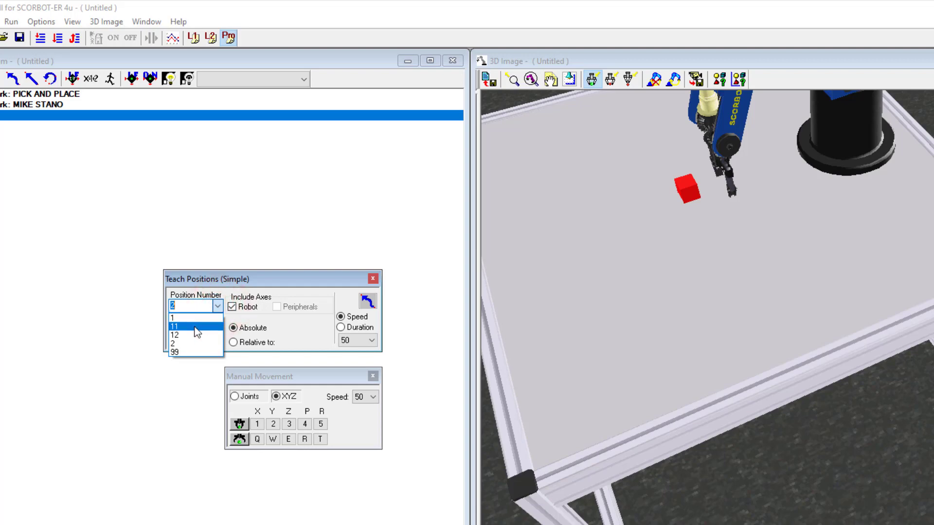
{"action": "mouse_move", "coordinate": [181, 339]}
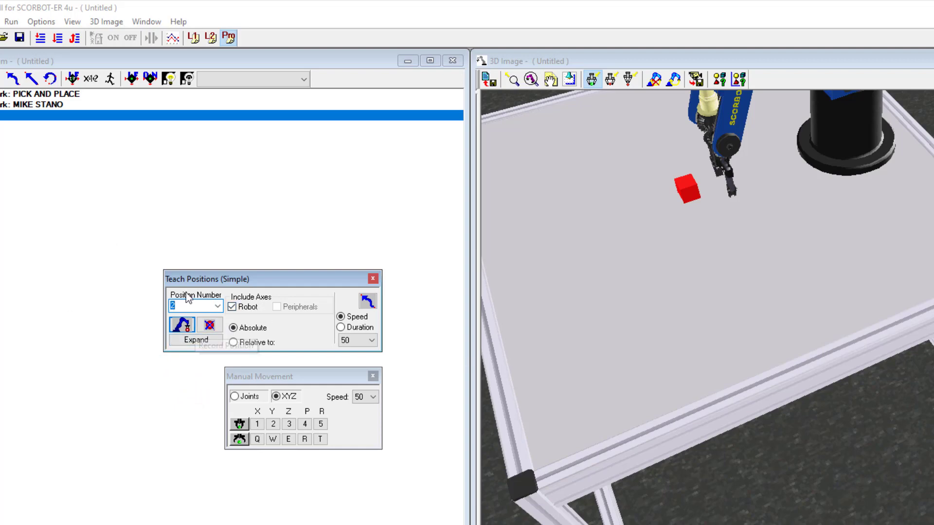
{"action": "mouse_move", "coordinate": [11, 121]}
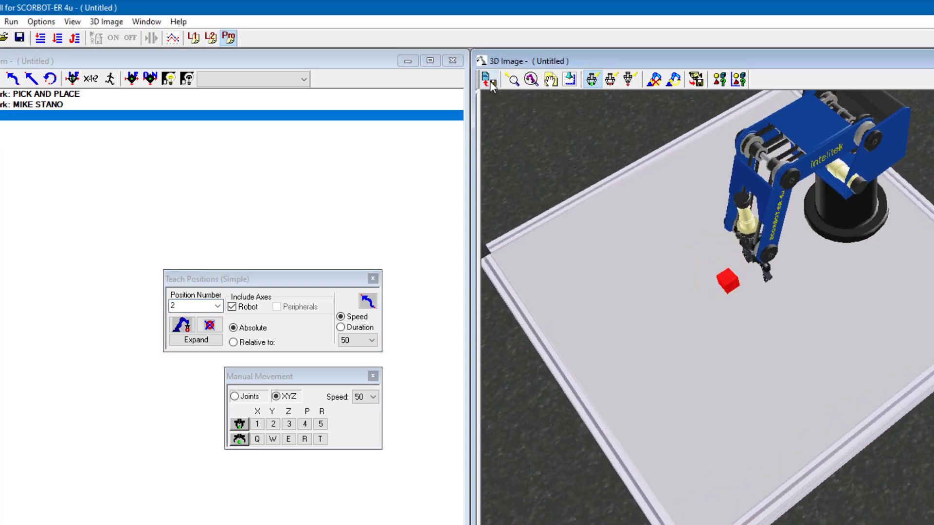
{"action": "mouse_move", "coordinate": [490, 82]}
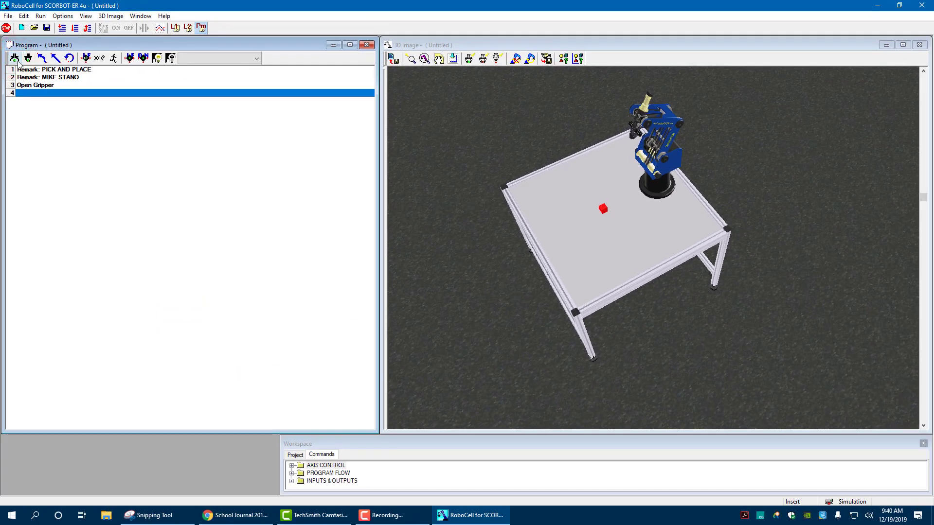
Switch RoboCell to the simulation-and-teach screen layout
{"action": "left_click", "coordinate": [140, 16]}
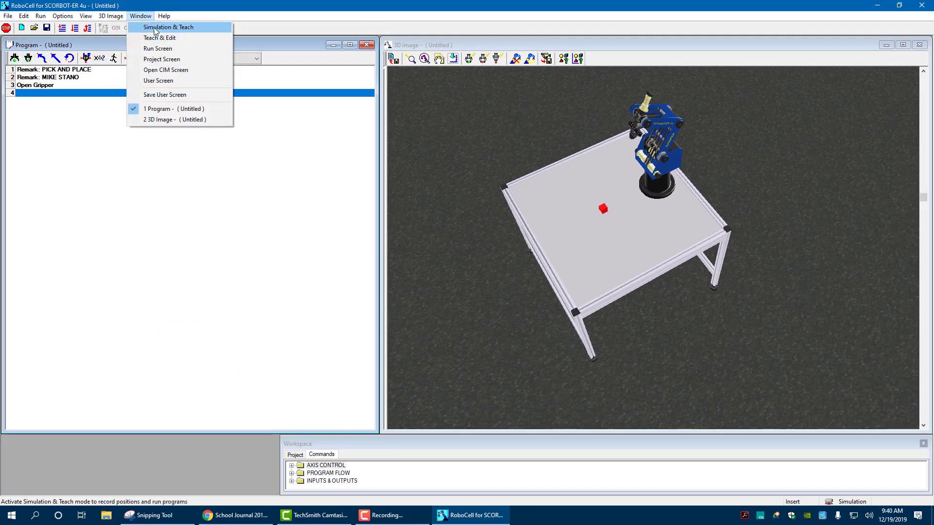
{"action": "left_click", "coordinate": [168, 26]}
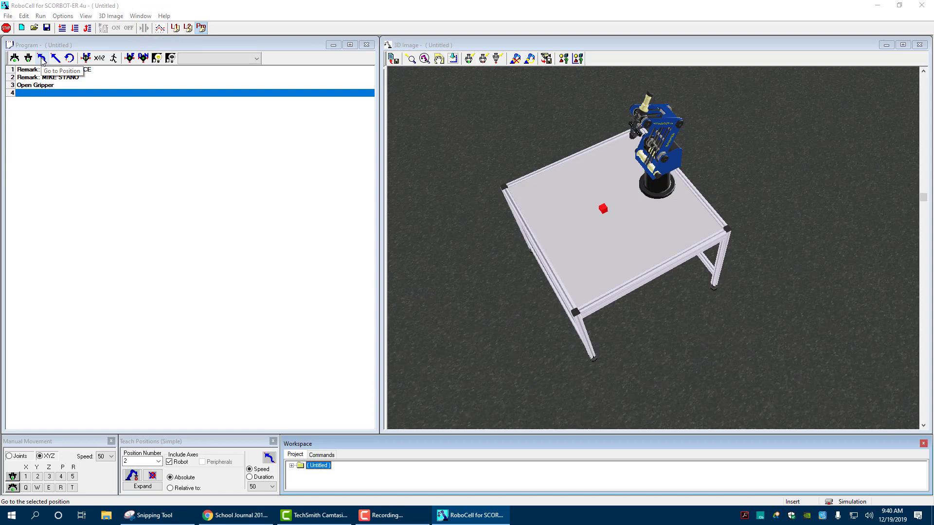
Add Go to Position 1 at speed 50, then Close Gripper as line 5
{"action": "left_click", "coordinate": [41, 57]}
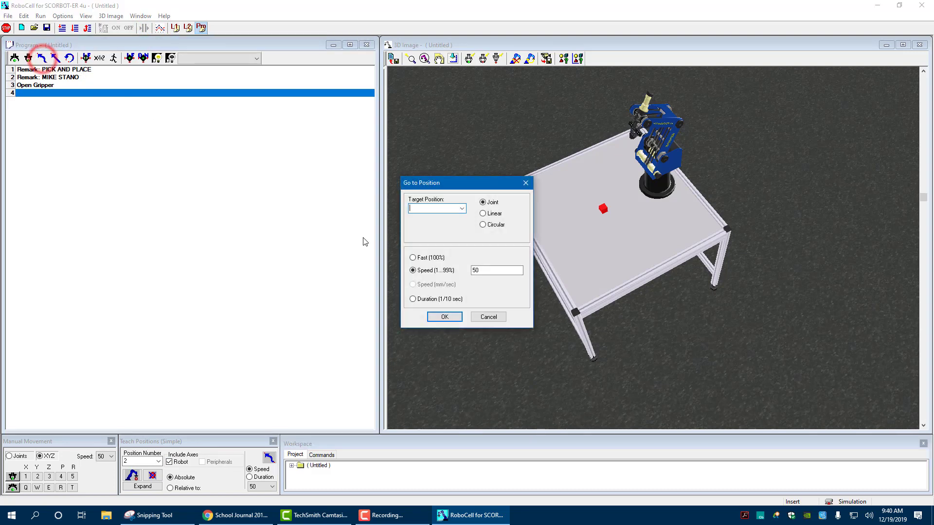
{"action": "left_click", "coordinate": [461, 208]}
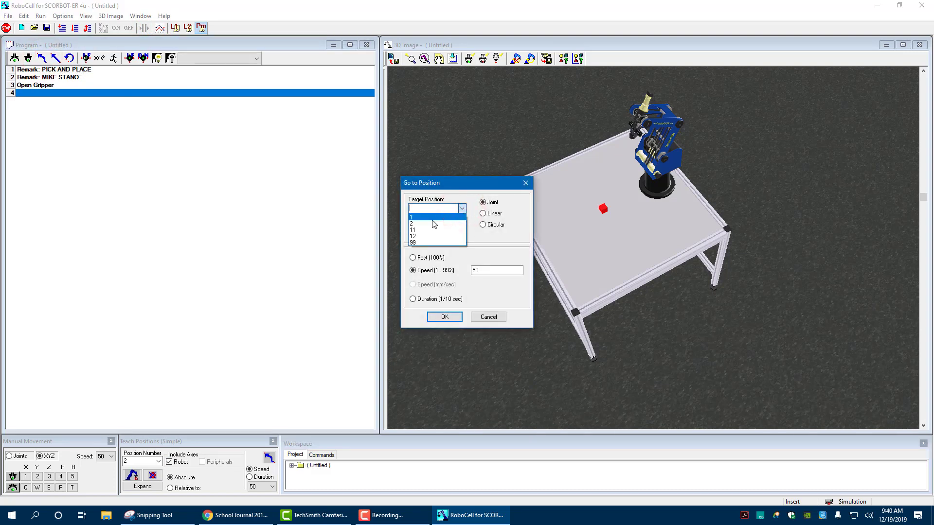
{"action": "left_click", "coordinate": [411, 216]}
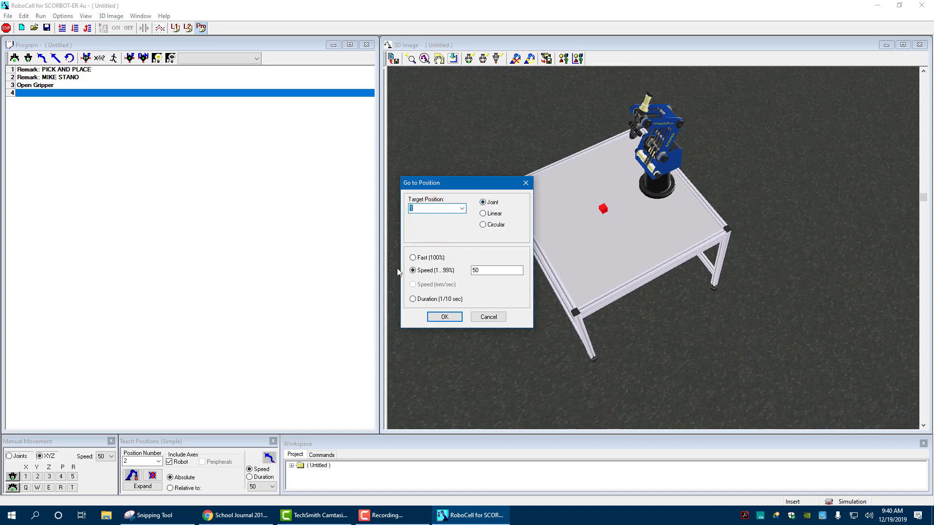
{"action": "left_click", "coordinate": [452, 315]}
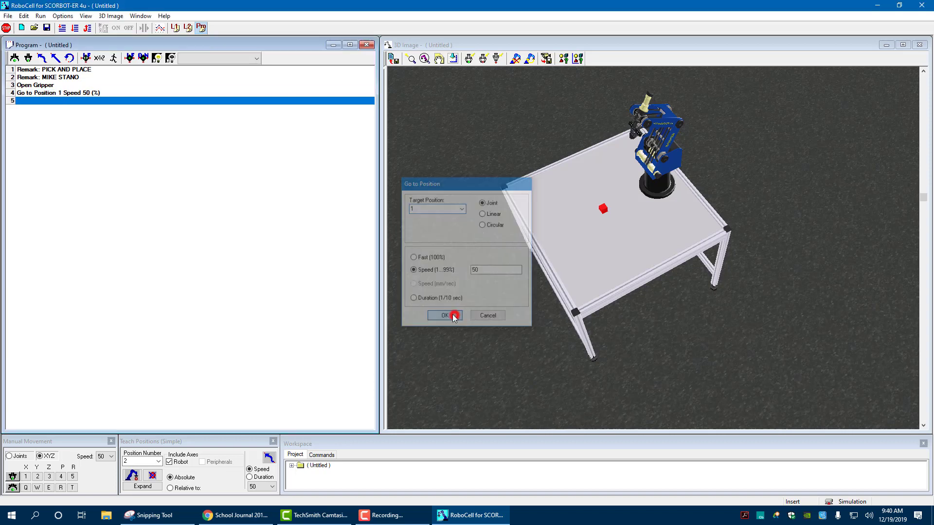
{"action": "left_click", "coordinate": [445, 316]}
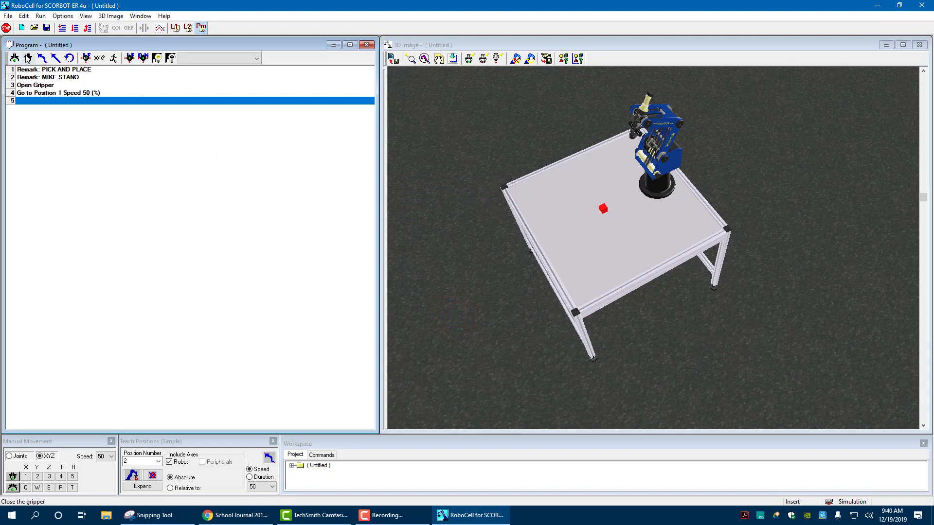
{"action": "left_click", "coordinate": [27, 58]}
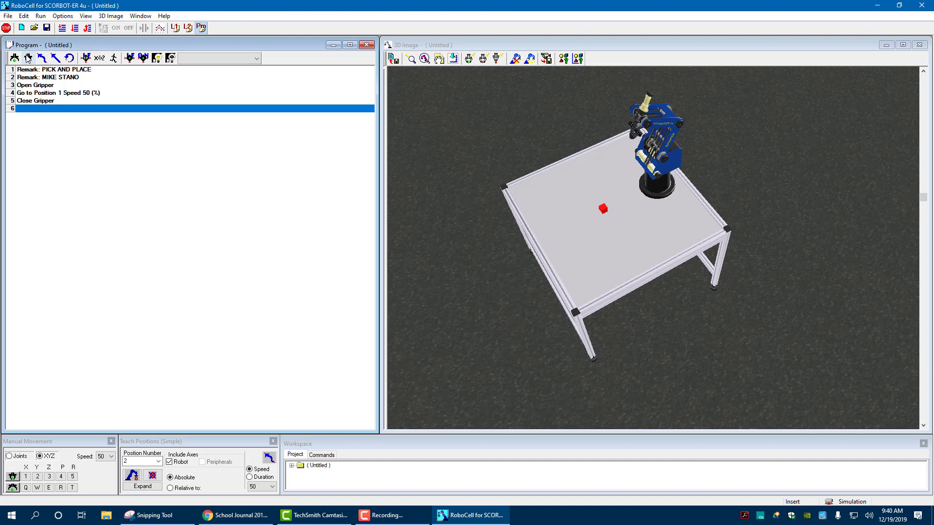
Add moves to positions 11, 12 and 2, each at speed 50
{"action": "left_click", "coordinate": [40, 59]}
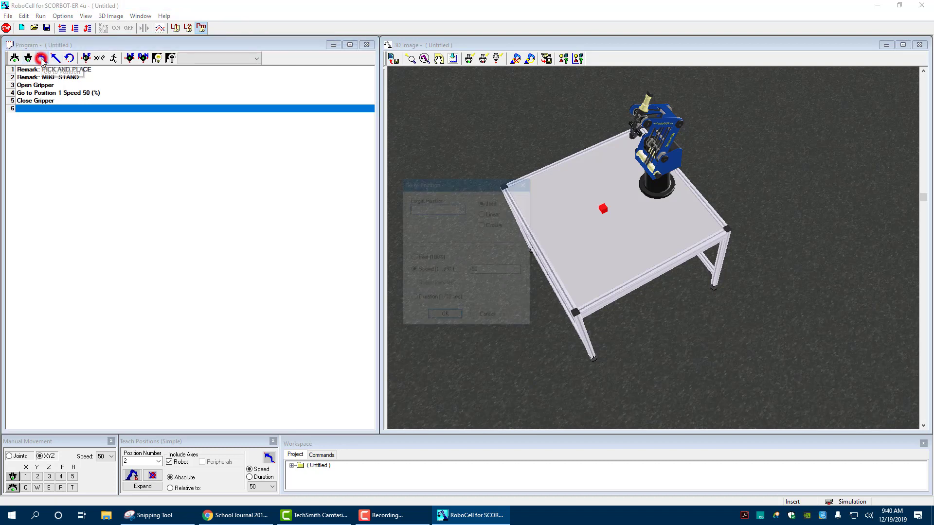
{"action": "left_click", "coordinate": [445, 209]}
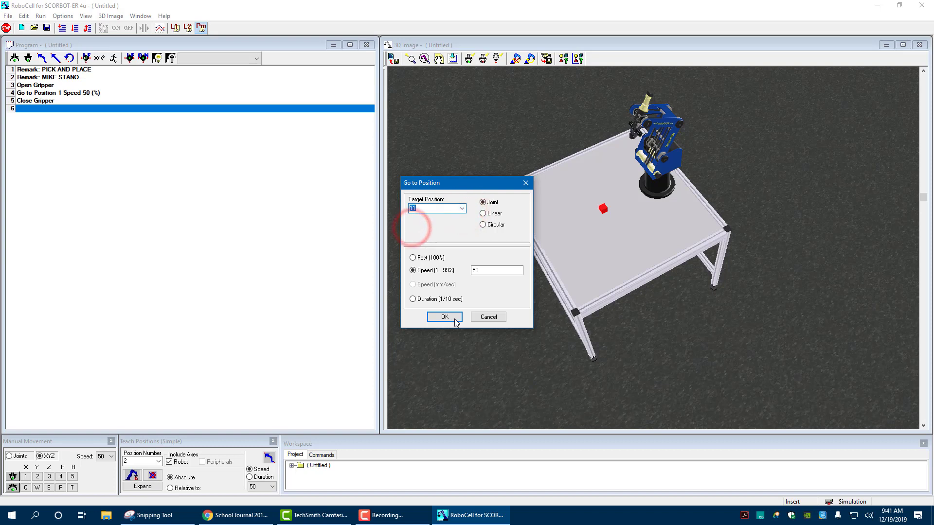
{"action": "left_click", "coordinate": [444, 316]}
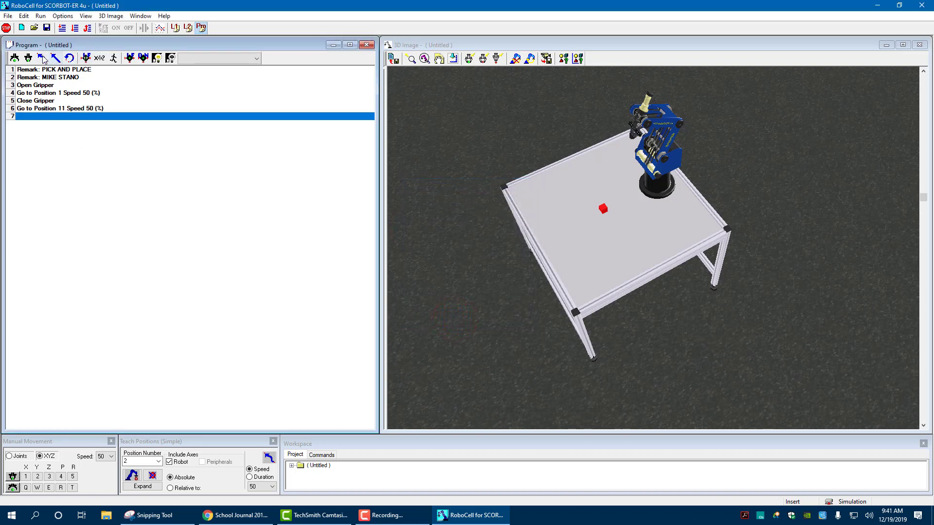
{"action": "left_click", "coordinate": [42, 58]}
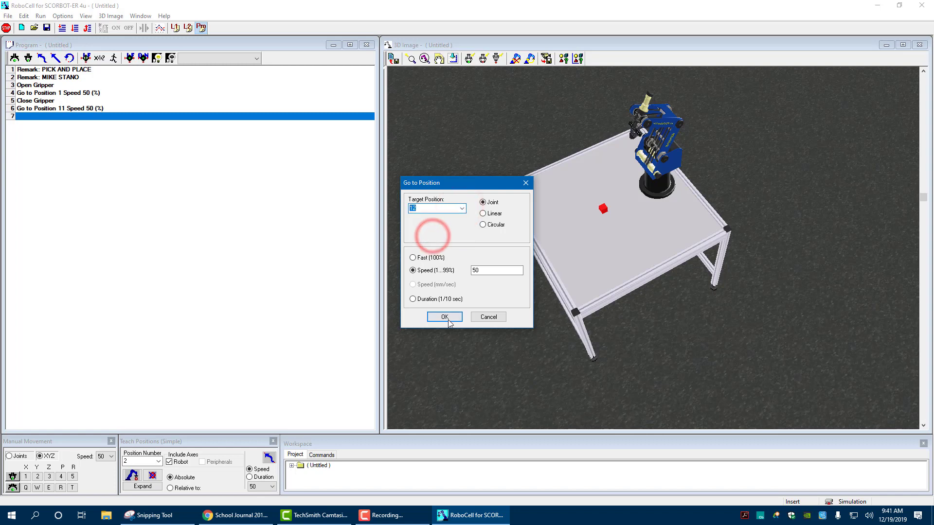
{"action": "left_click", "coordinate": [444, 317]}
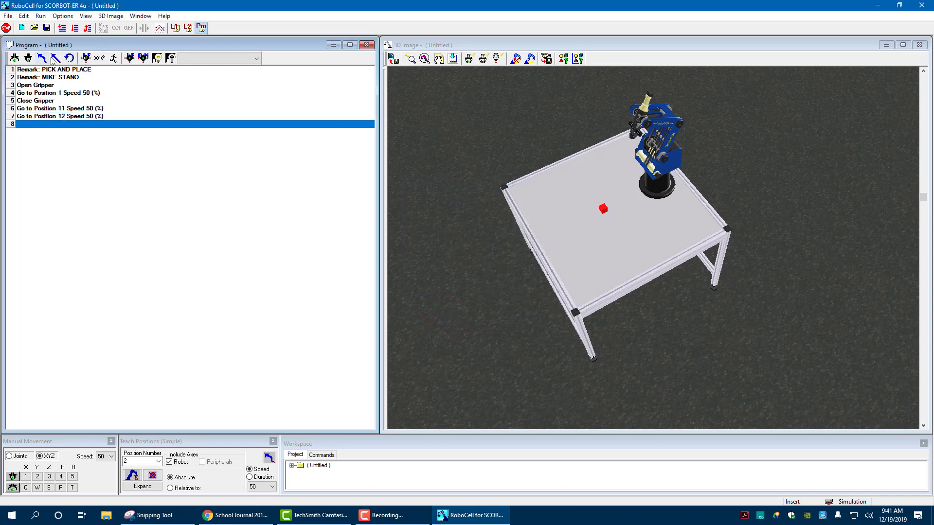
{"action": "left_click", "coordinate": [50, 58]}
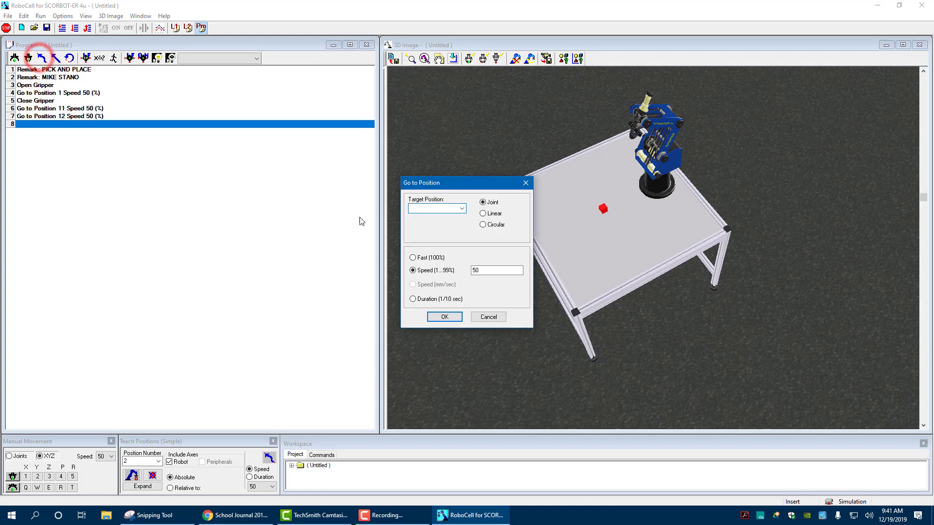
{"action": "left_click", "coordinate": [435, 208]}
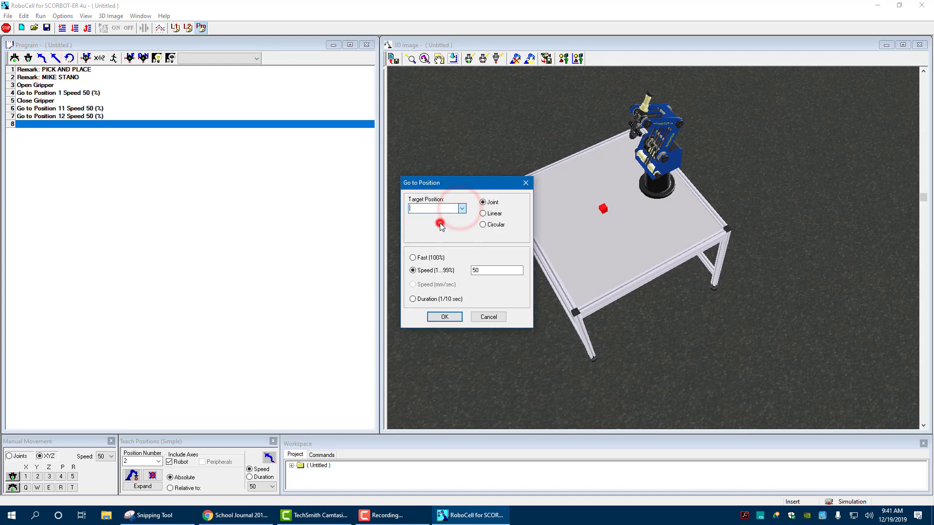
{"action": "left_click", "coordinate": [444, 317]}
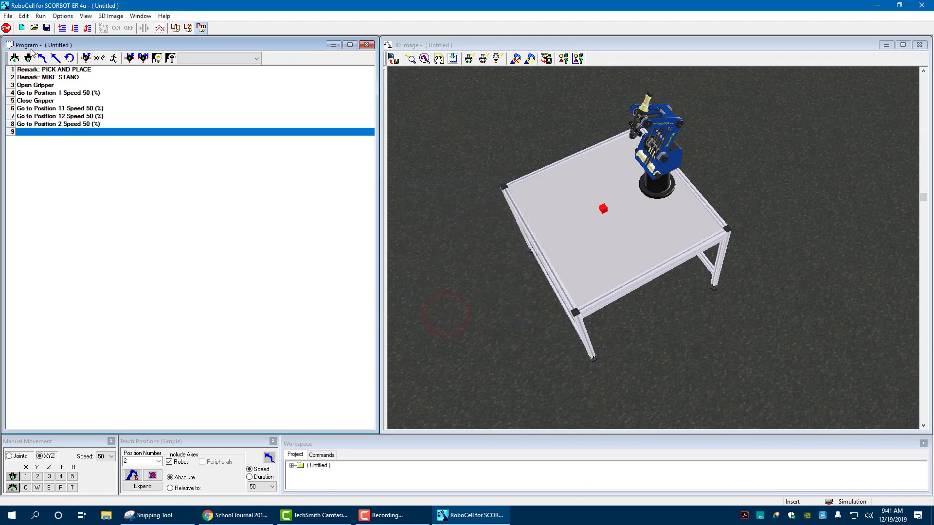
Add Open Gripper, then Go to Position 99 with Fast speed
{"action": "left_click", "coordinate": [13, 57]}
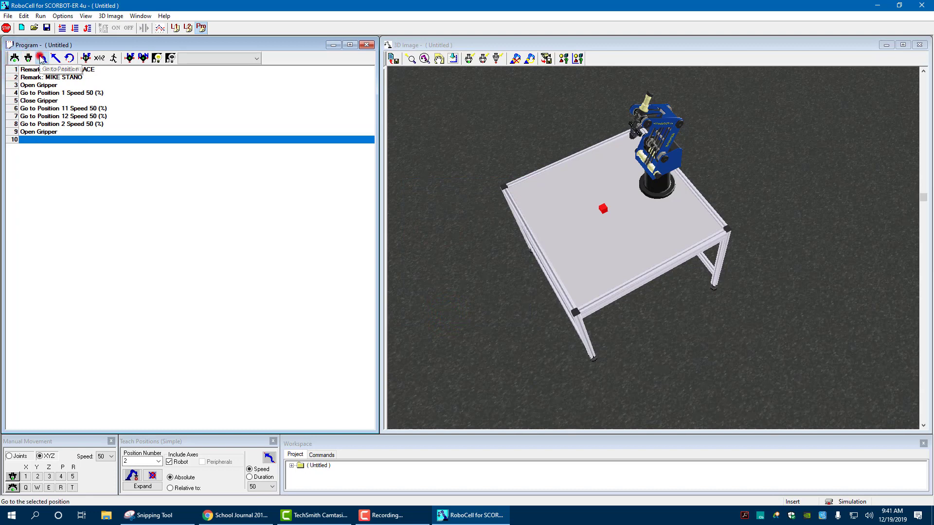
{"action": "left_click", "coordinate": [41, 58]}
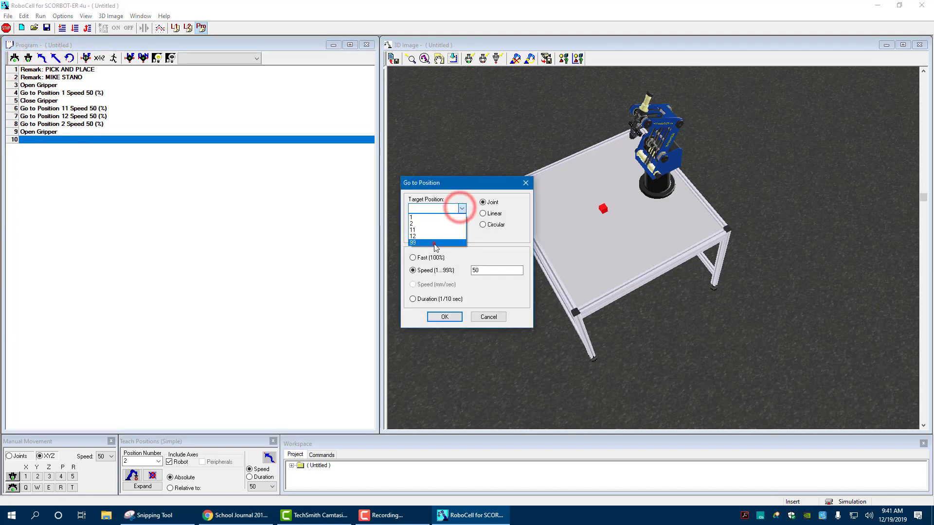
{"action": "left_click", "coordinate": [412, 242]}
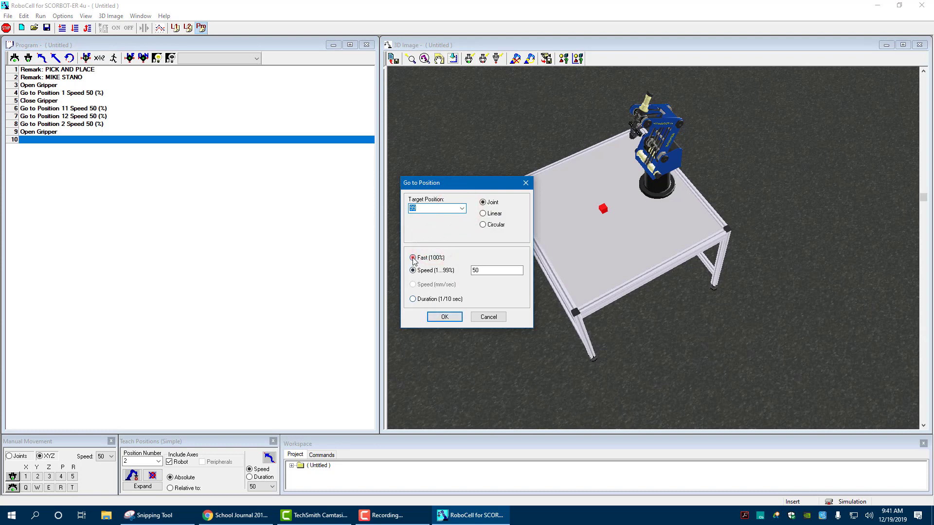
{"action": "left_click", "coordinate": [443, 317]}
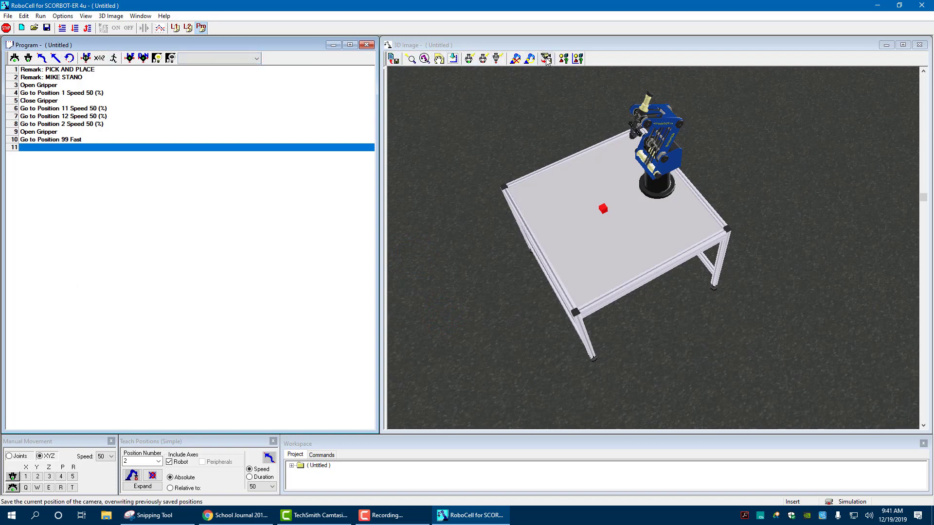
{"action": "mouse_move", "coordinate": [564, 59]}
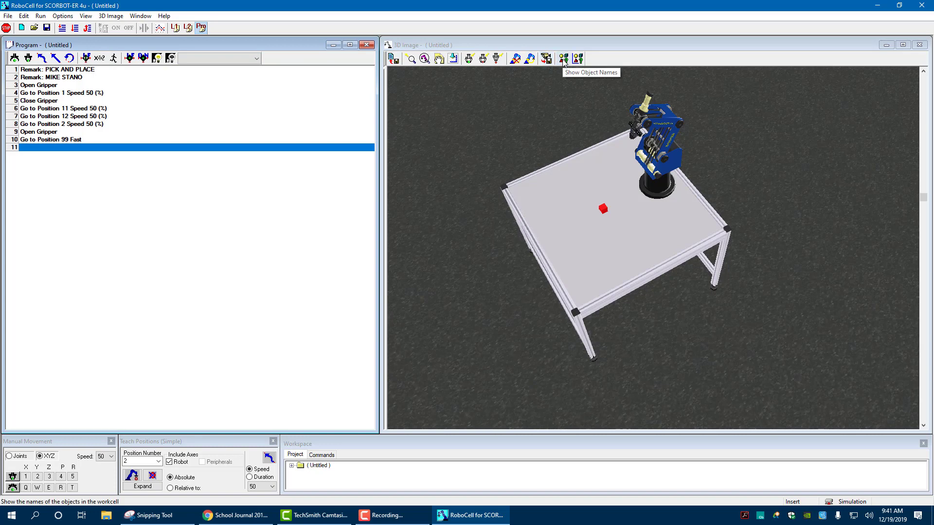
{"action": "mouse_move", "coordinate": [497, 66]}
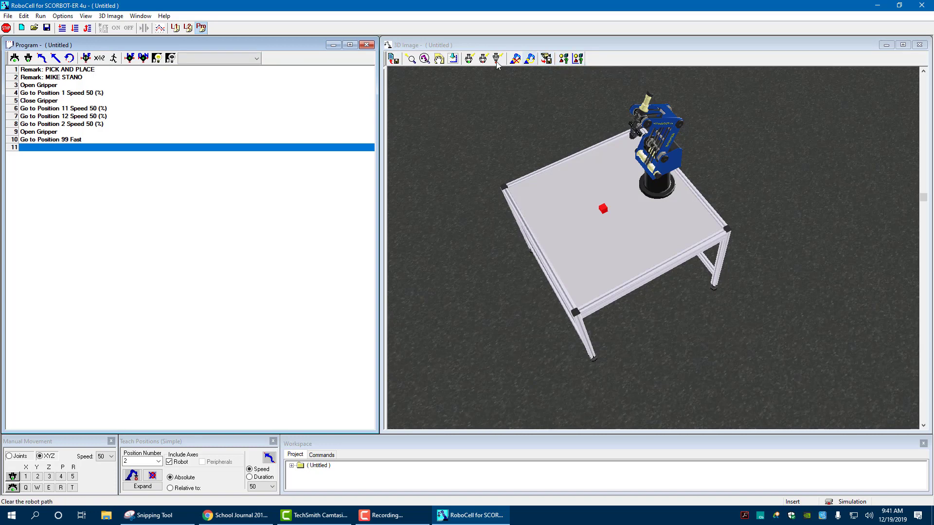
{"action": "mouse_move", "coordinate": [64, 28]}
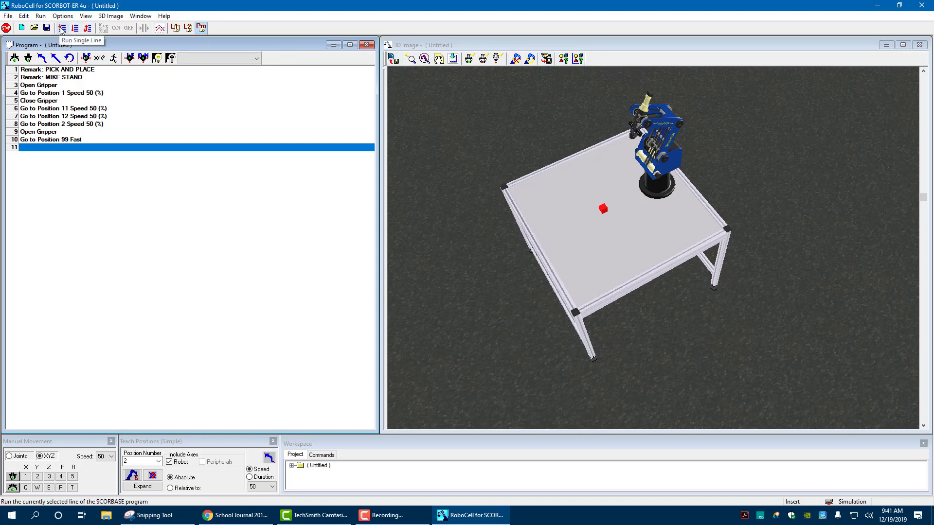
{"action": "mouse_move", "coordinate": [78, 28]}
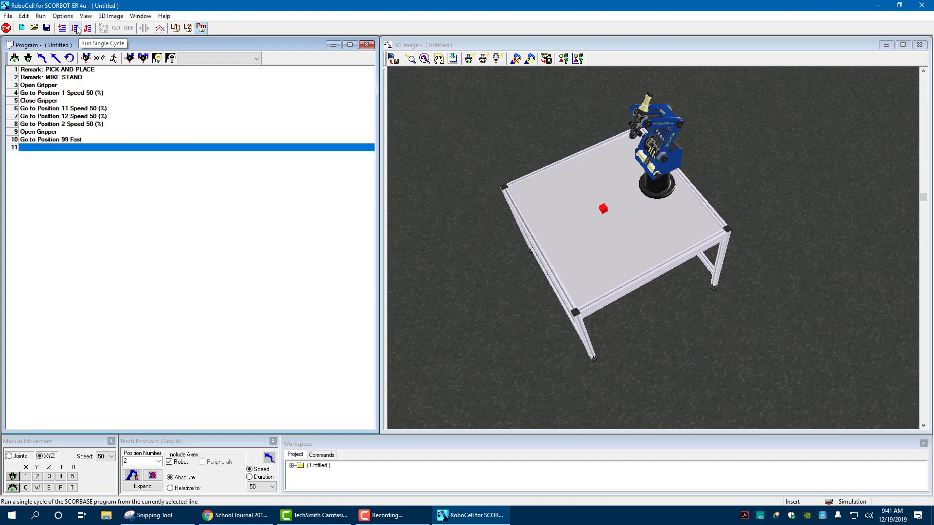
{"action": "mouse_move", "coordinate": [89, 29]}
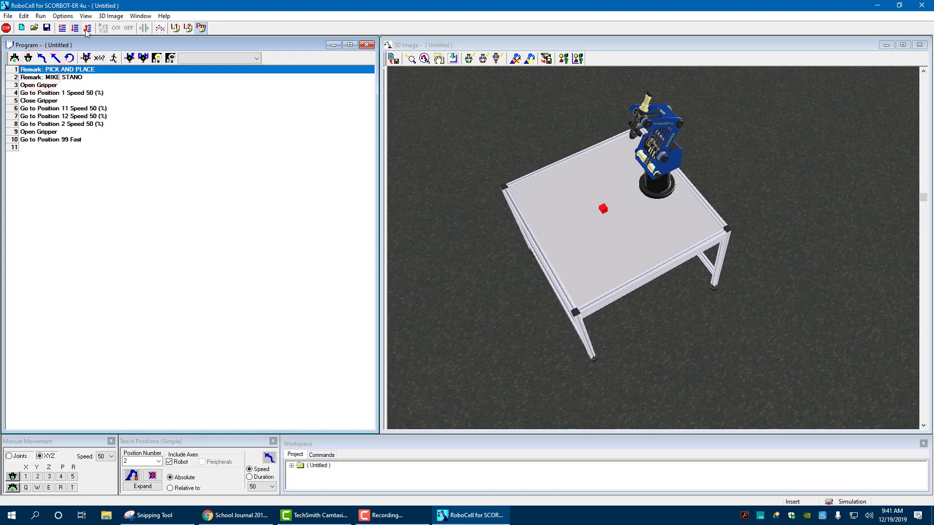
{"action": "mouse_move", "coordinate": [76, 27]}
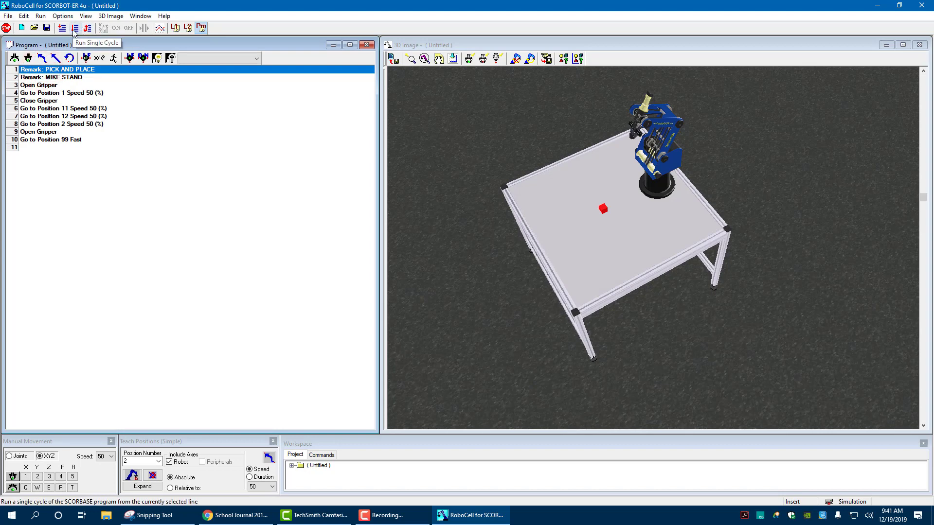
{"action": "left_click", "coordinate": [76, 27]}
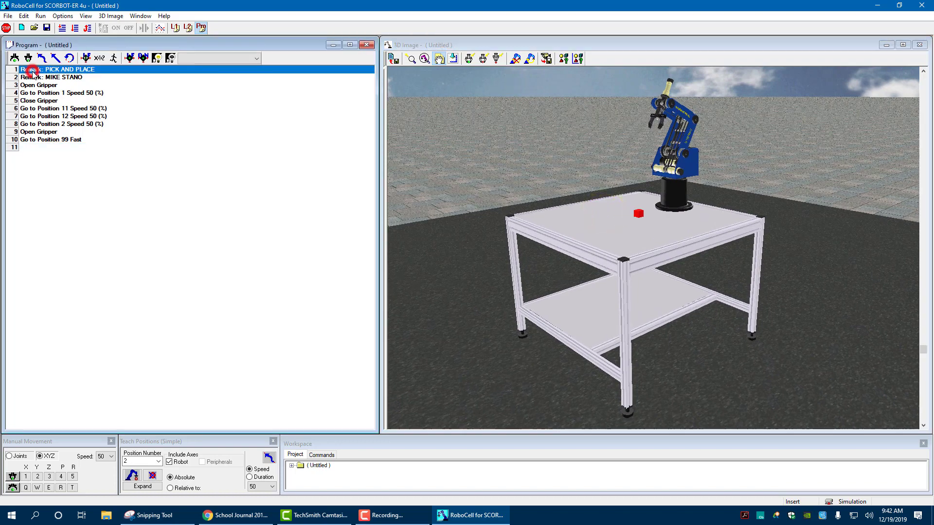
{"action": "mouse_move", "coordinate": [469, 61]}
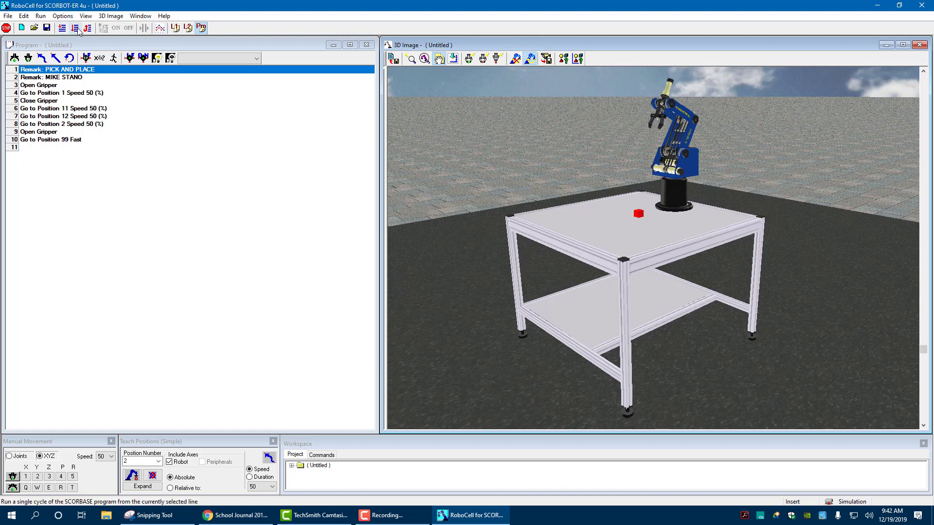
{"action": "mouse_move", "coordinate": [408, 68]}
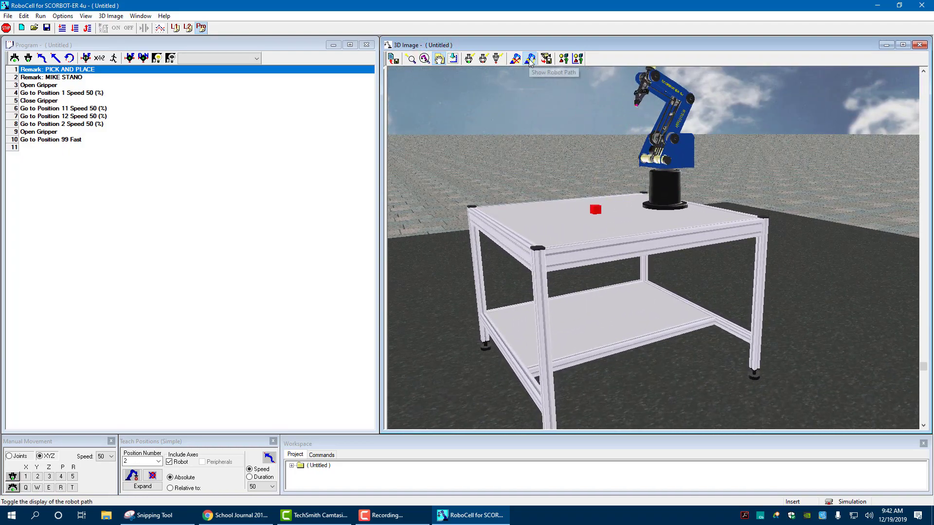
Run the pick-and-place program for a single cycle in the 3D simulation
{"action": "left_click", "coordinate": [72, 28]}
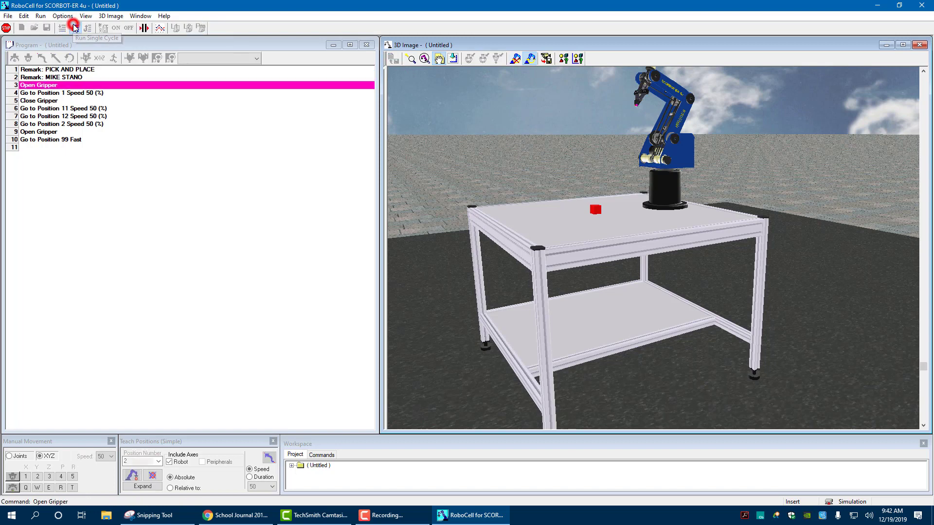
{"action": "left_click", "coordinate": [72, 29]}
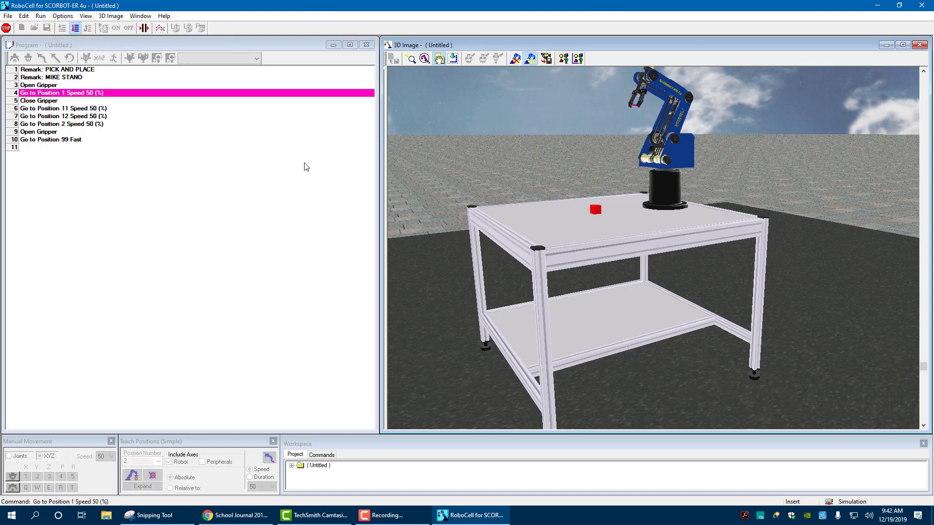